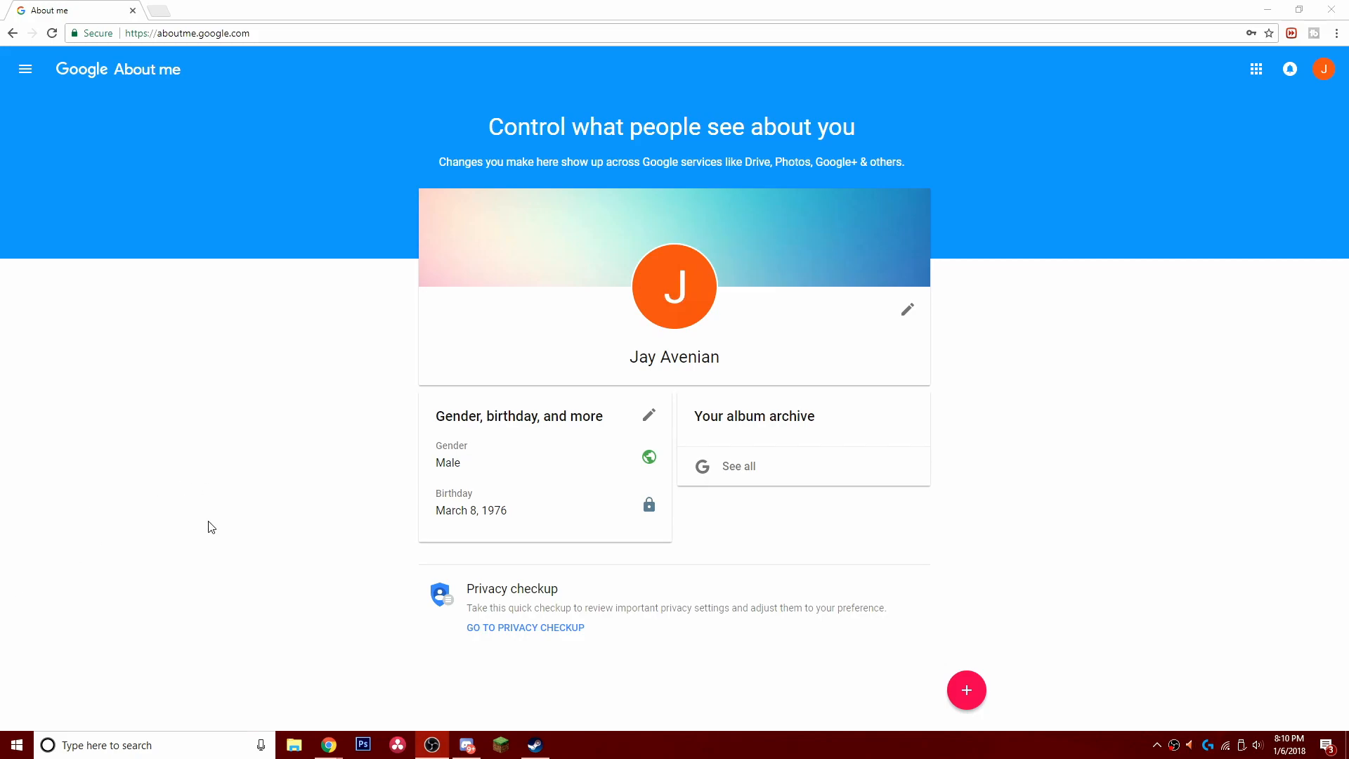
pyautogui.moveTo(479, 490)
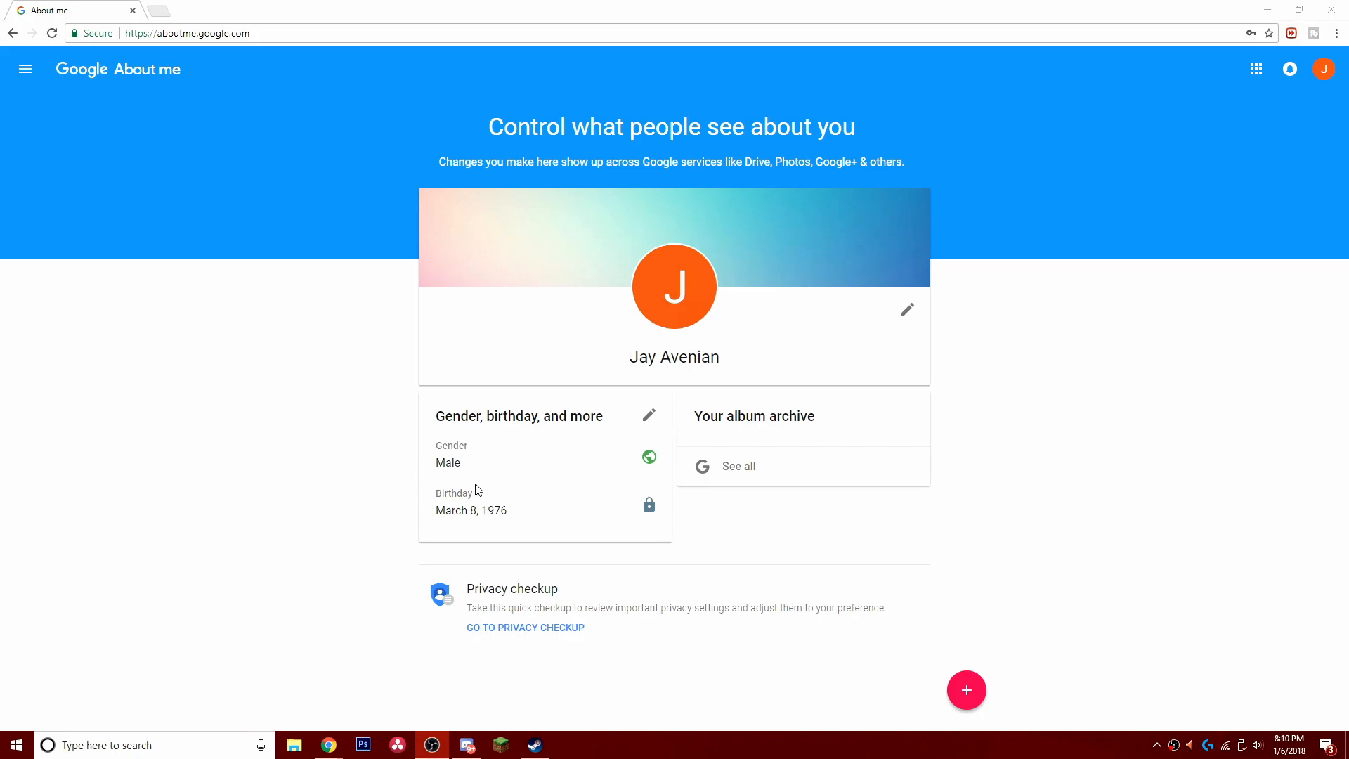
pyautogui.moveTo(928, 173)
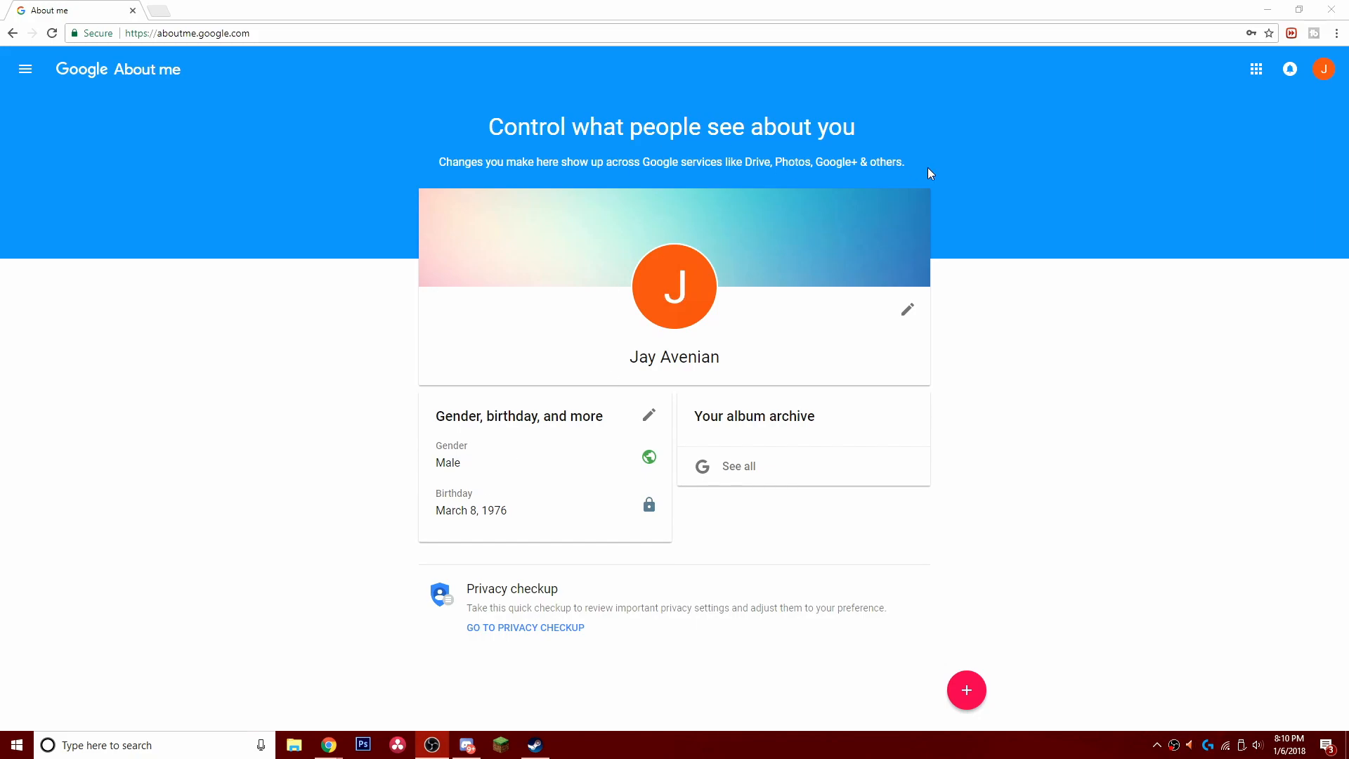
# - Pick Jays Tech Vault from the list of all brand accounts in the account switcher
pyautogui.click(1323, 69)
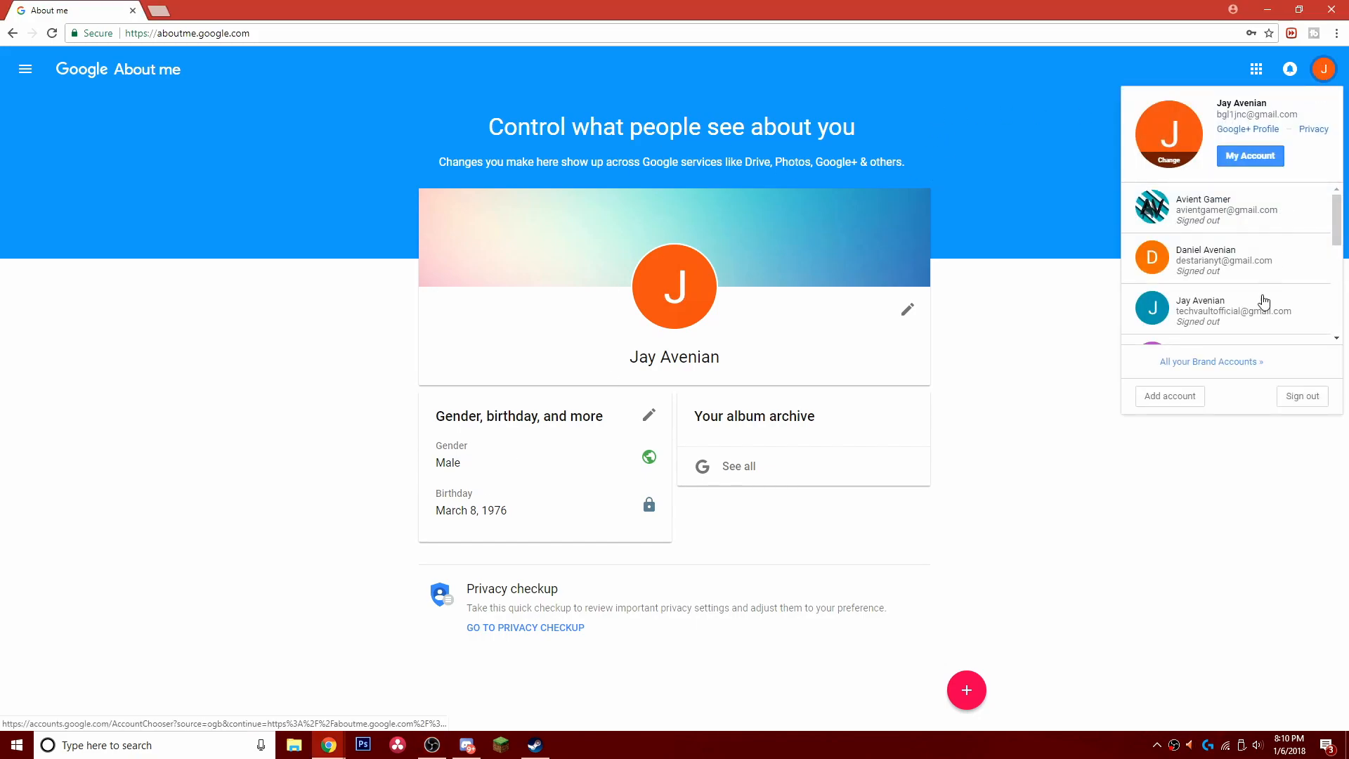
pyautogui.click(1210, 361)
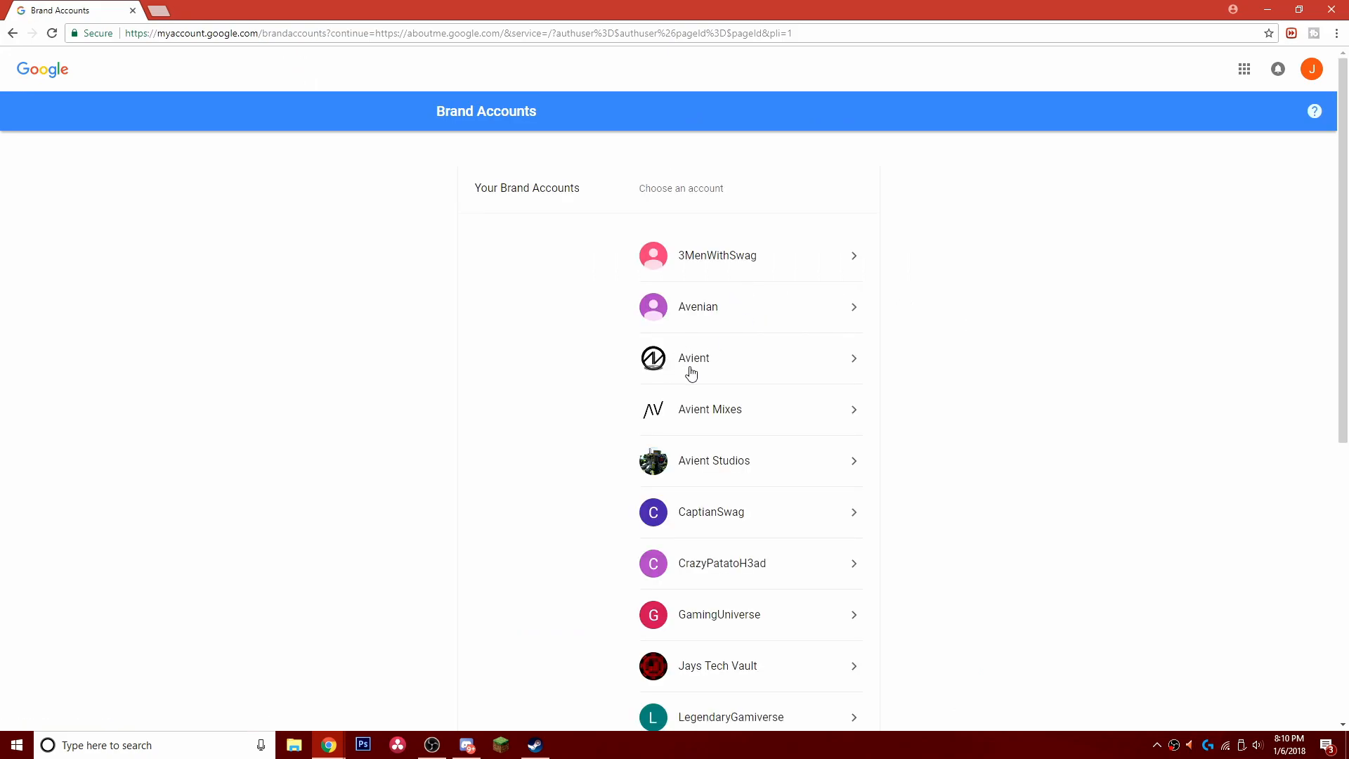
pyautogui.click(692, 357)
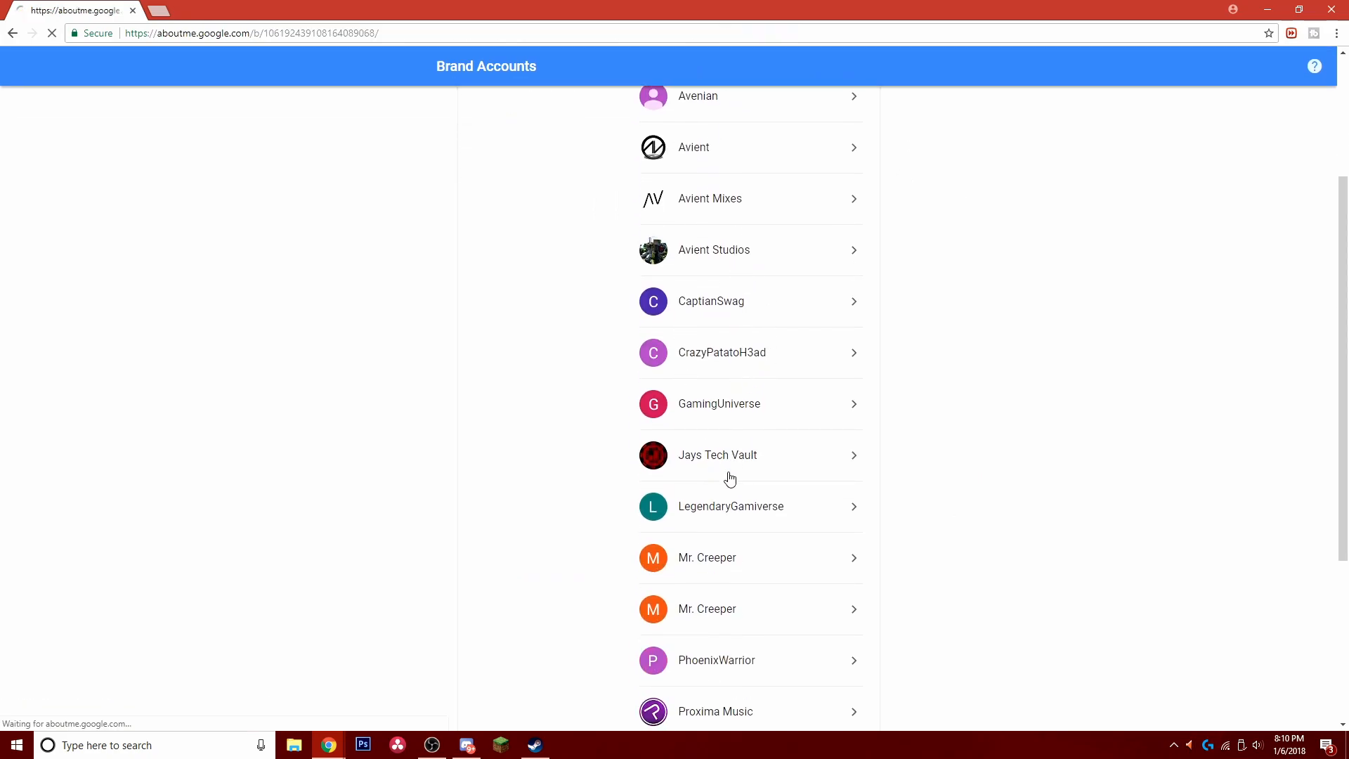
pyautogui.click(718, 454)
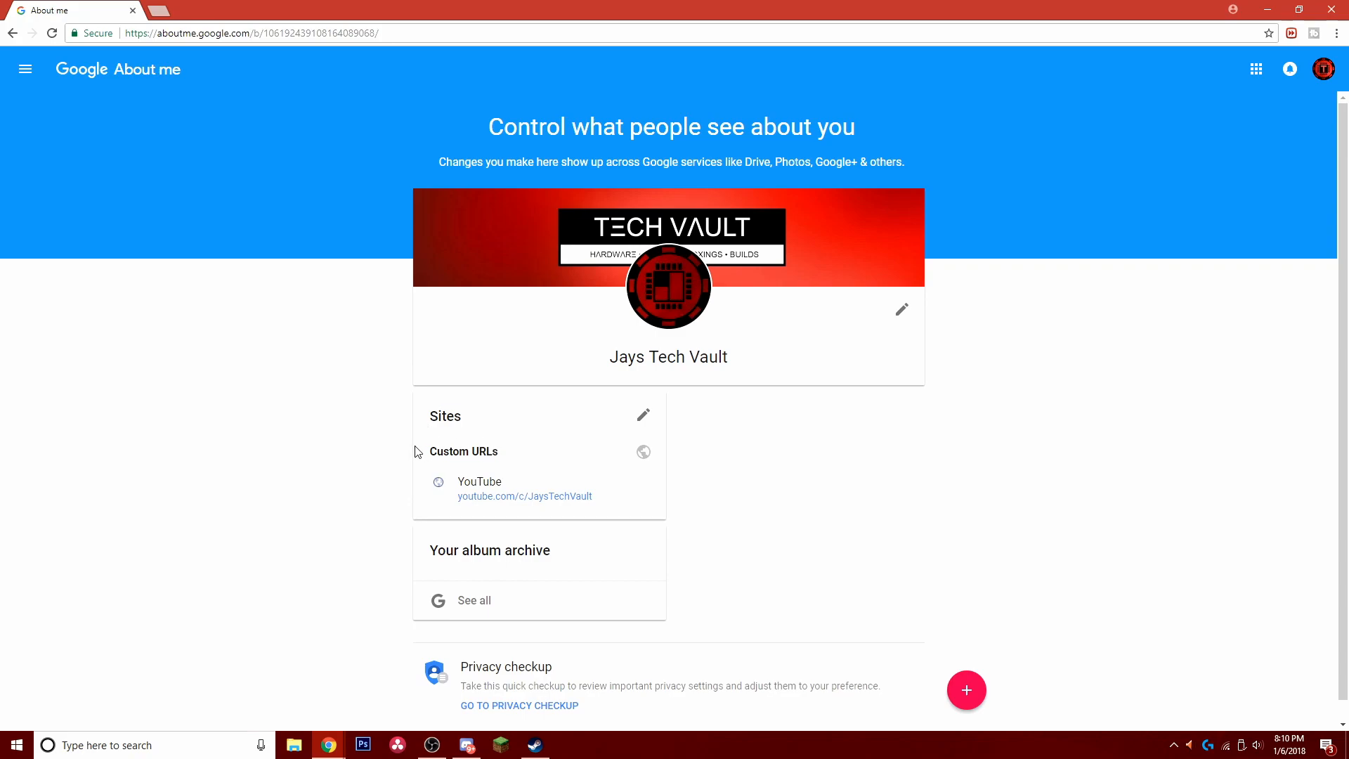
pyautogui.click(643, 415)
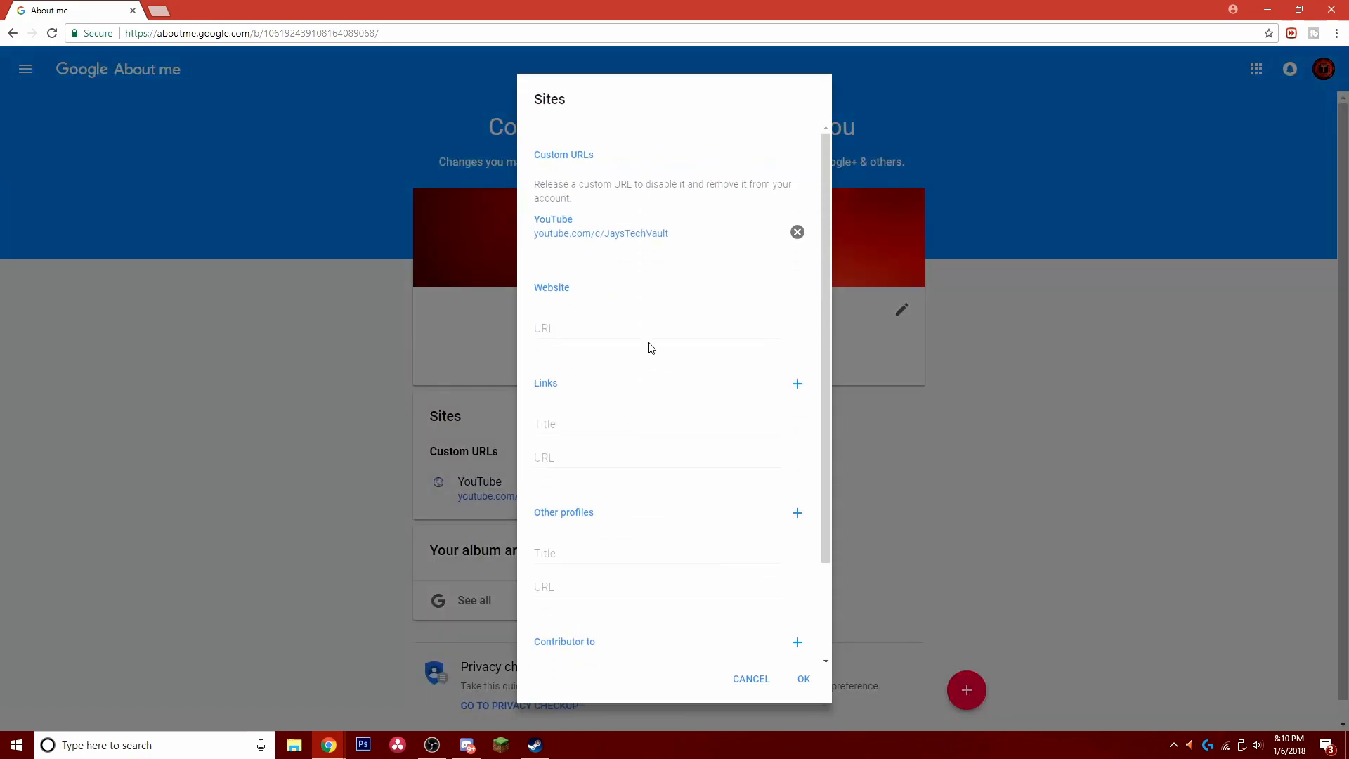
pyautogui.moveTo(674, 252)
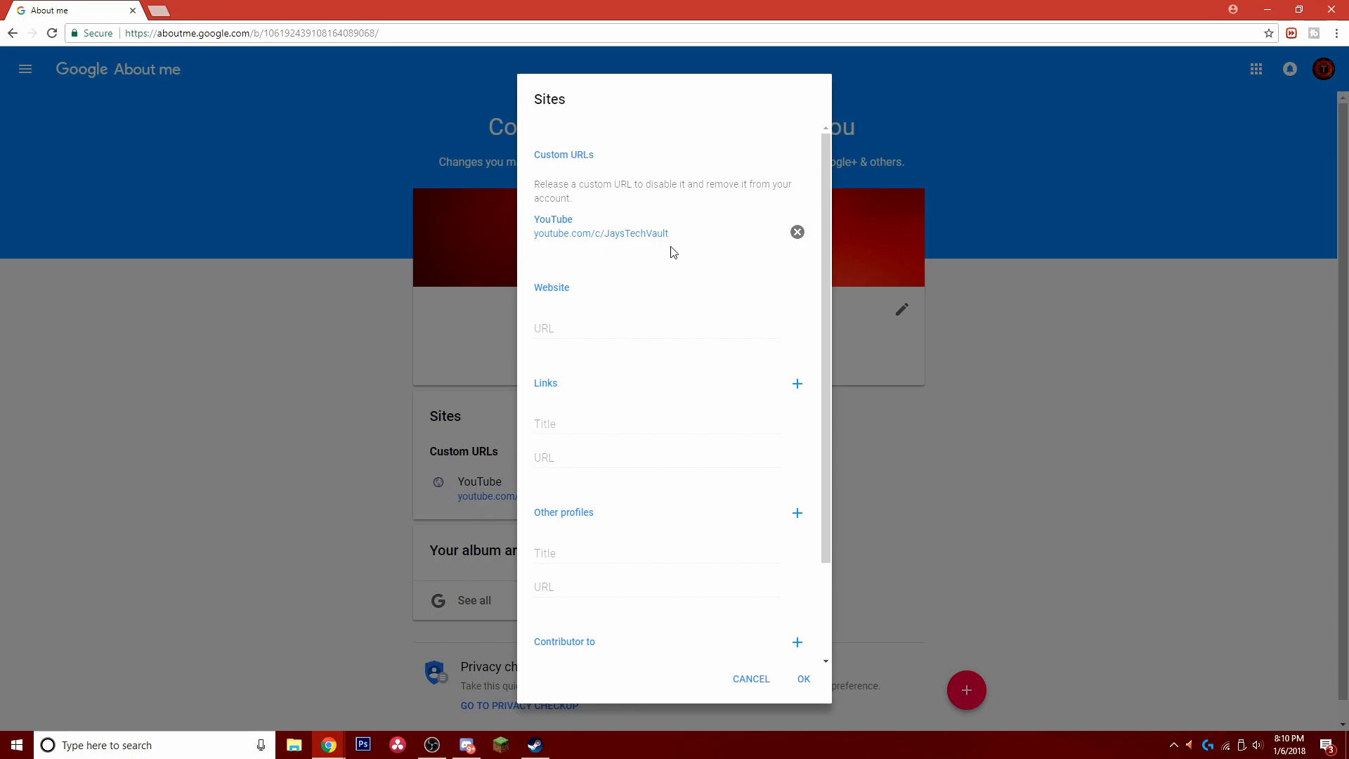
pyautogui.moveTo(790, 244)
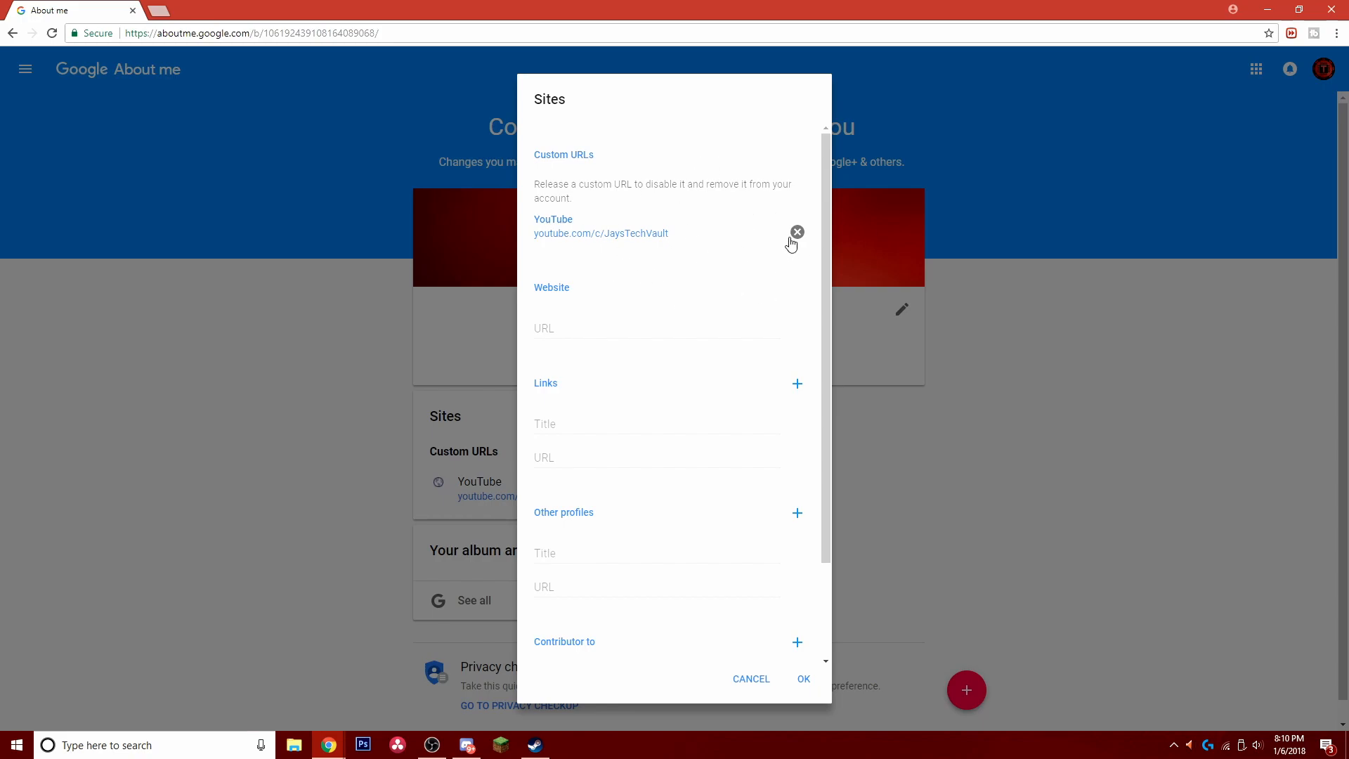
pyautogui.moveTo(756, 259)
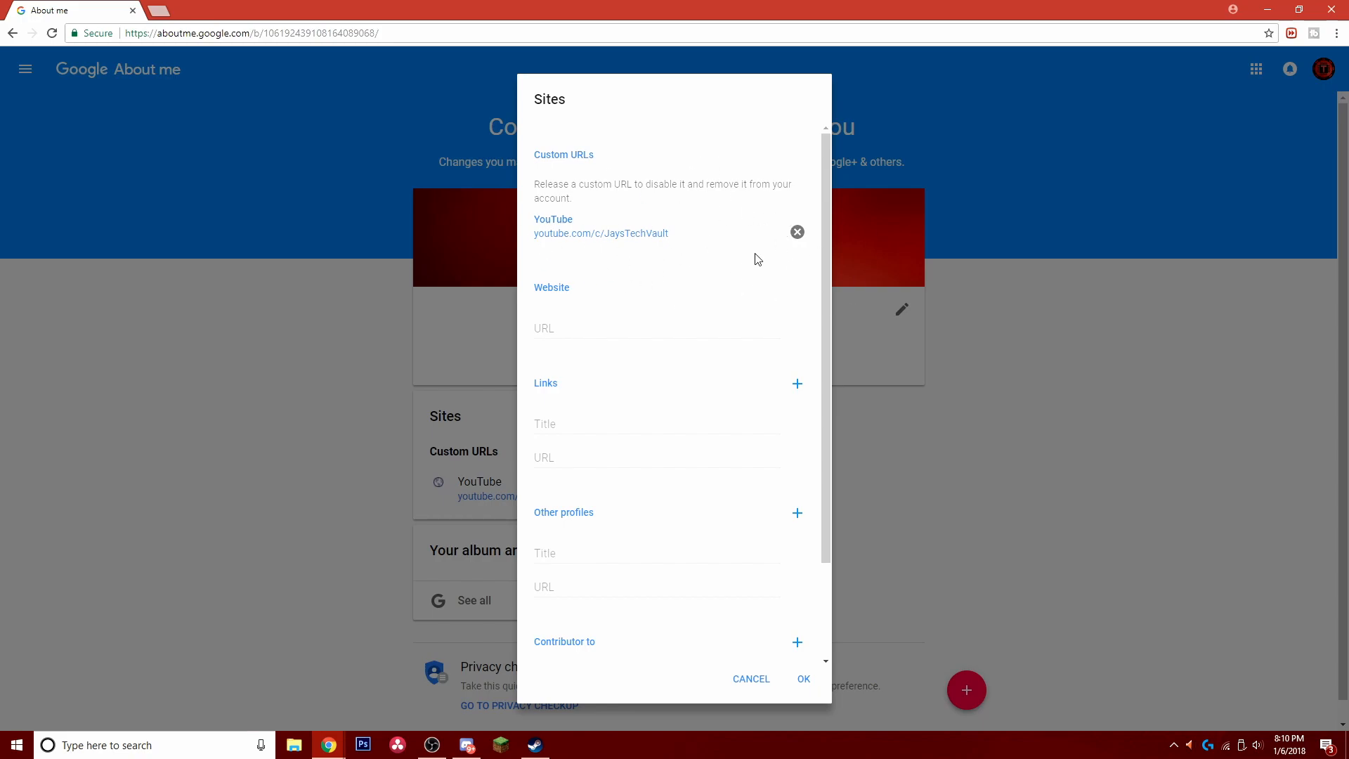
pyautogui.moveTo(832, 253)
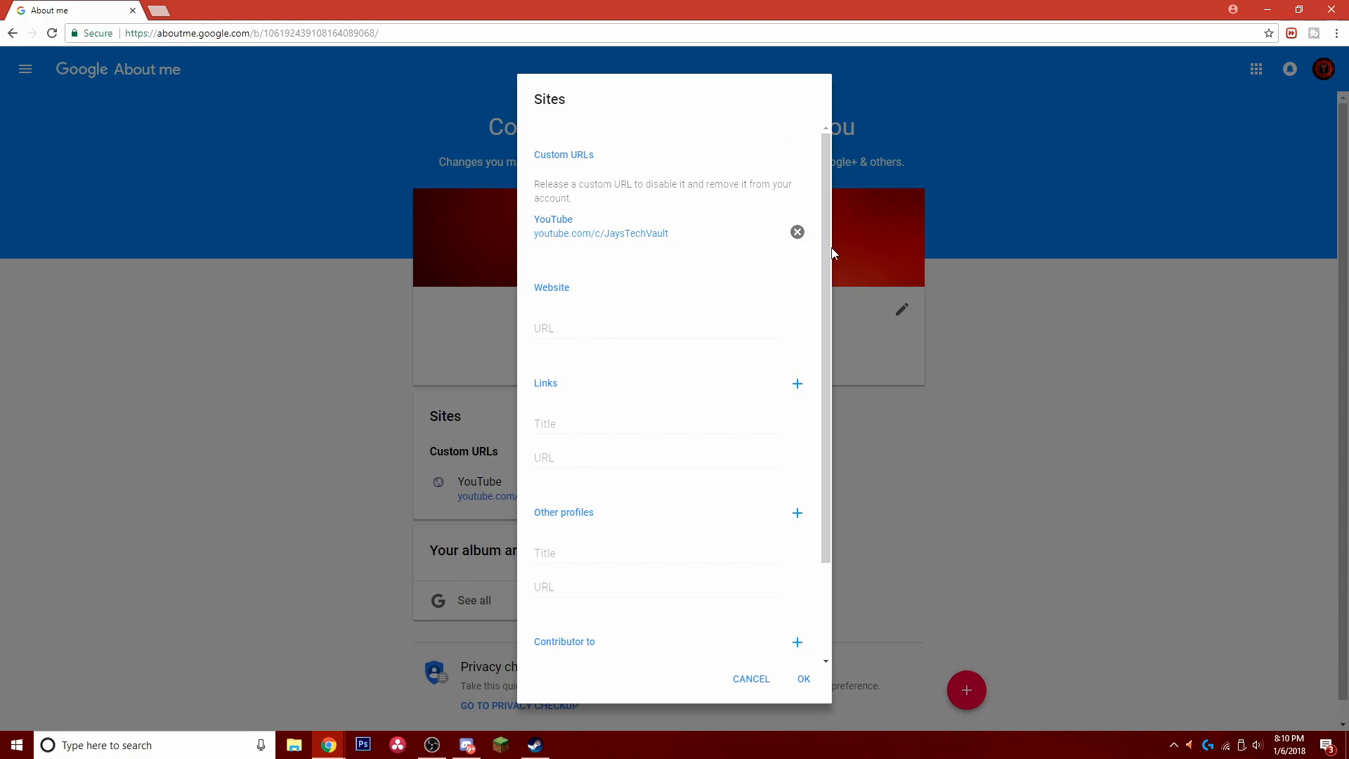
pyautogui.click(750, 679)
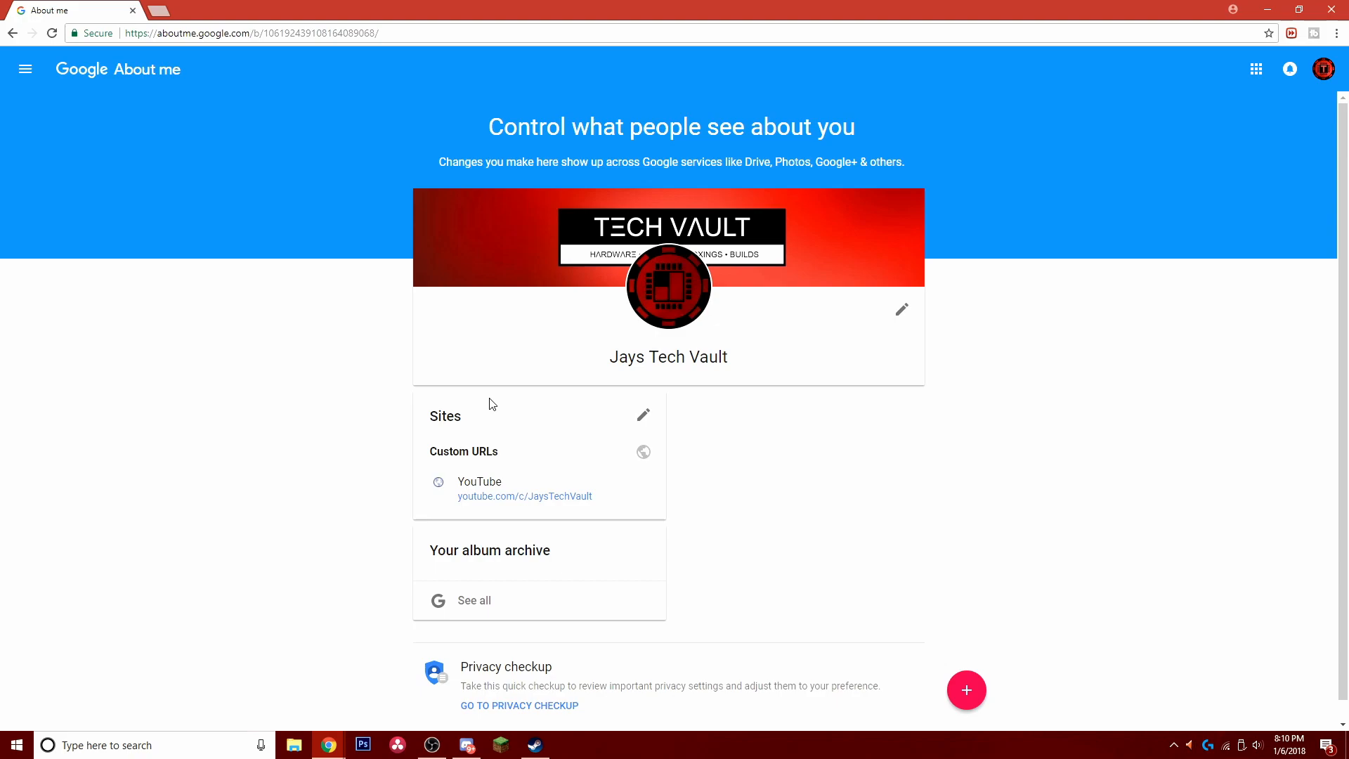
pyautogui.moveTo(520, 370)
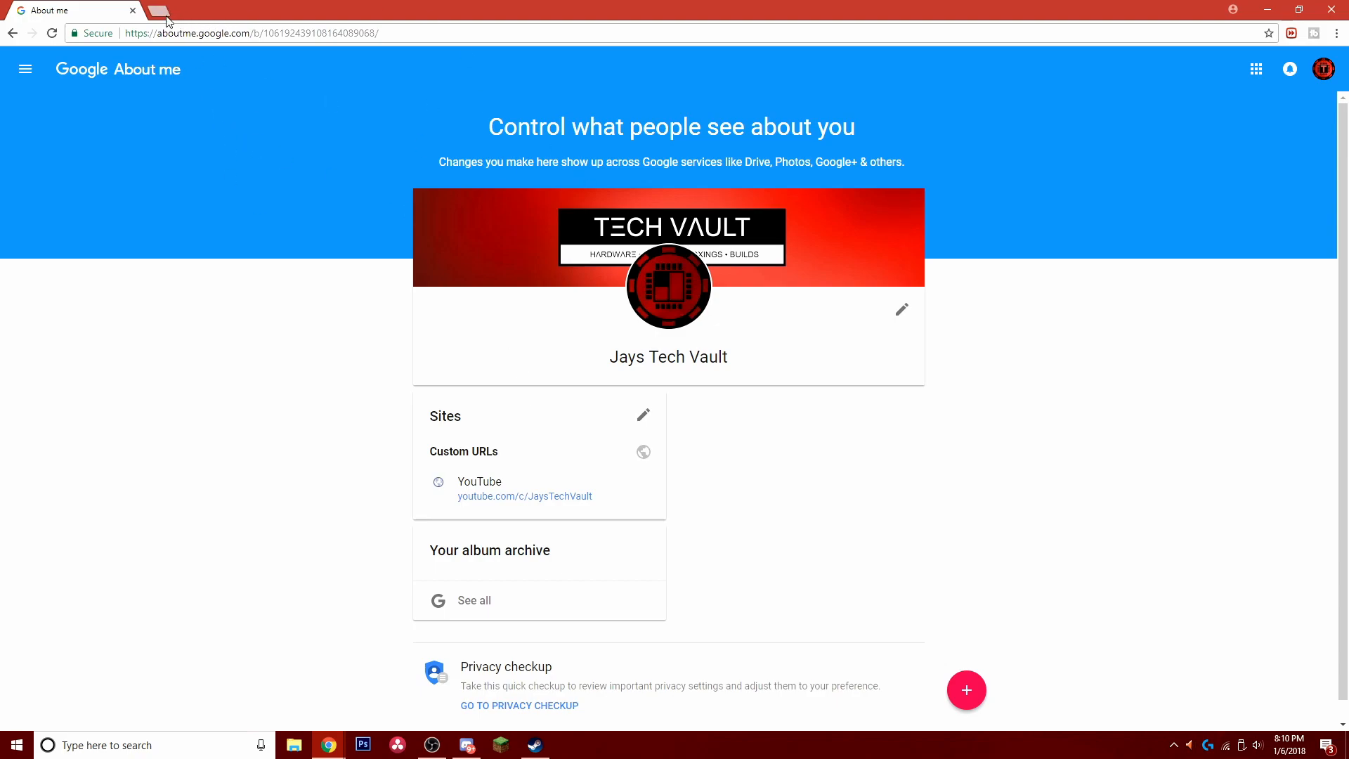
# - Launch YouTube Analytics from the 'anal' address-bar suggestion, acting as Jays Tech Vault
pyautogui.write('anal')
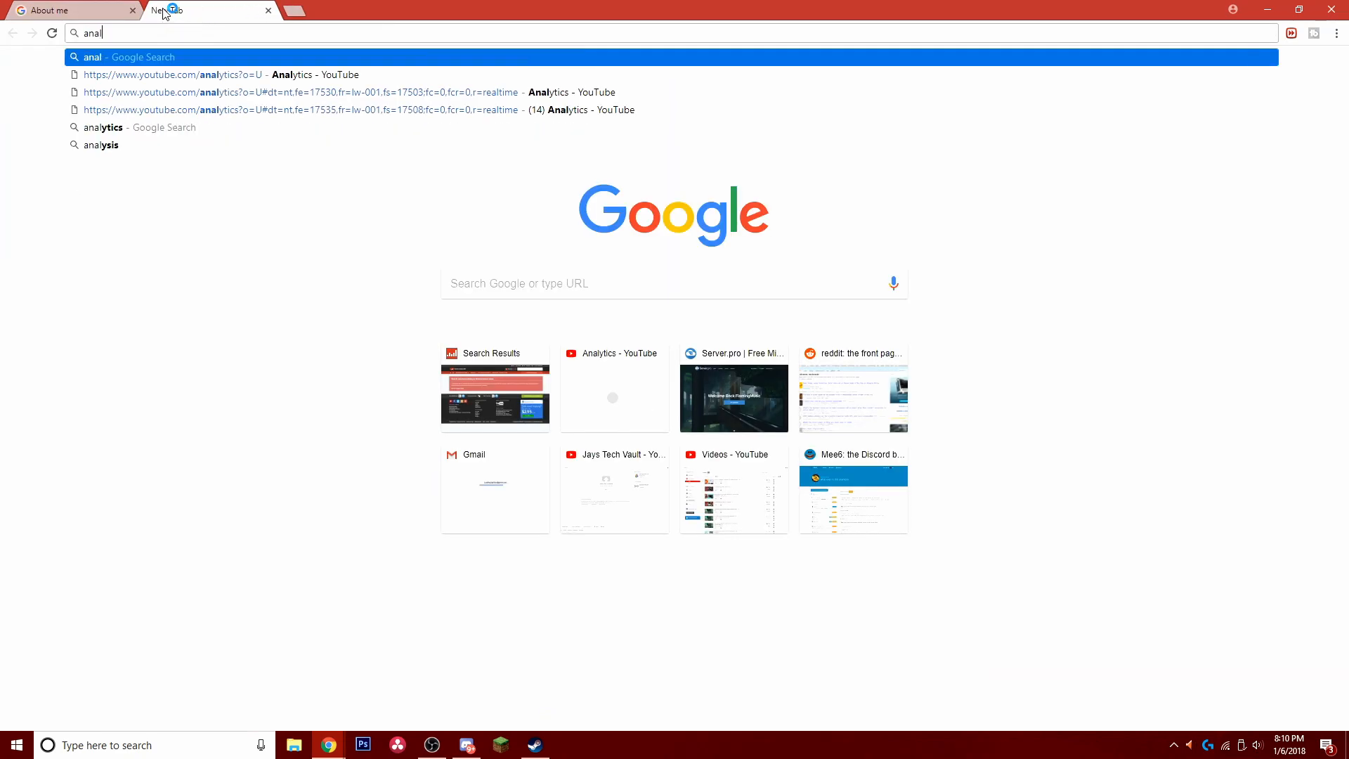
pyautogui.press('Backspace')
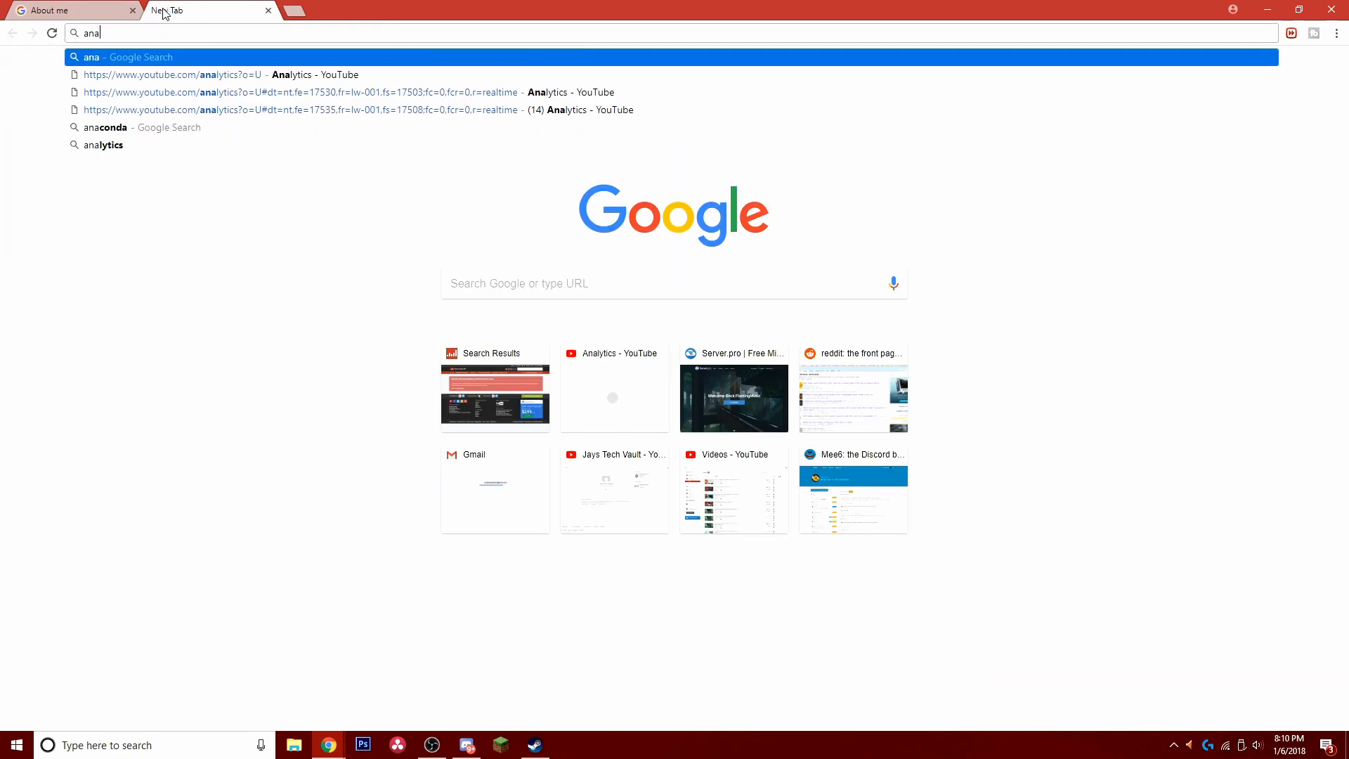
pyautogui.write('l')
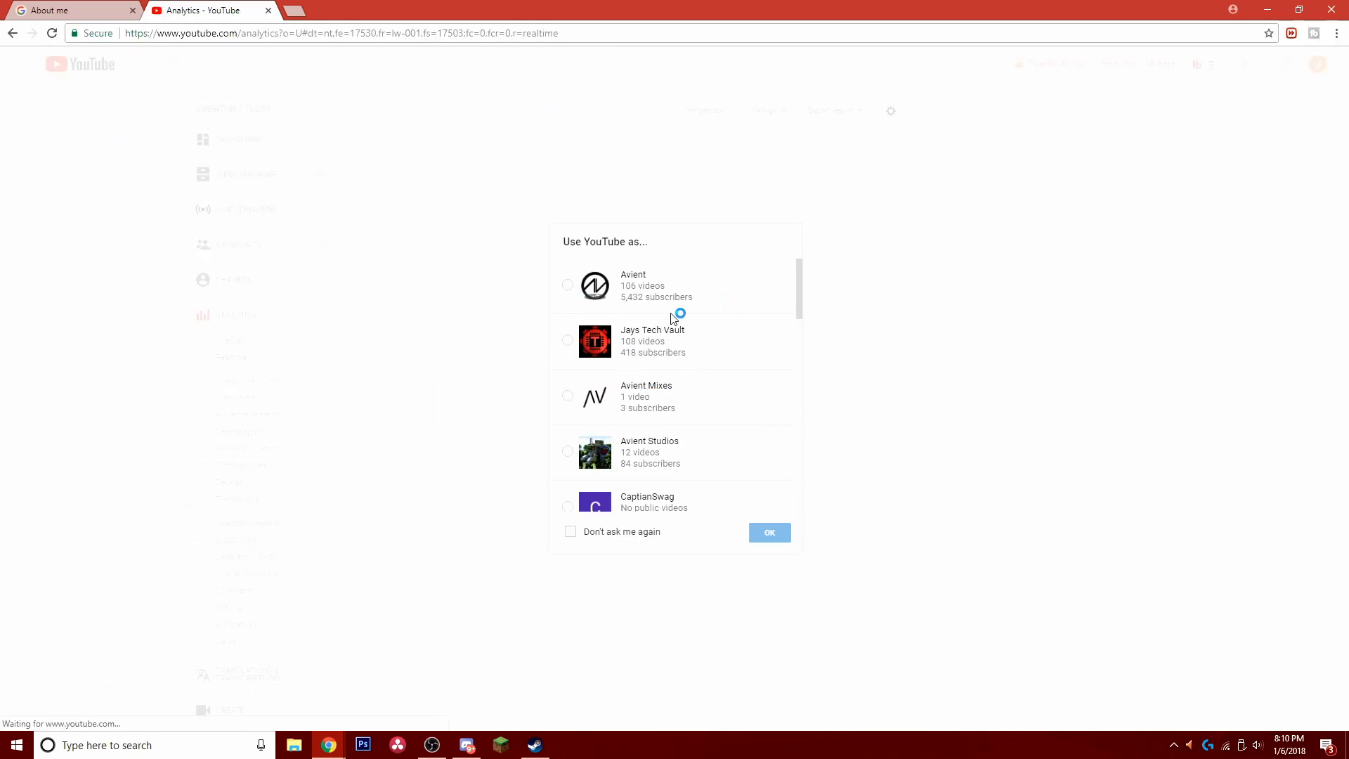
pyautogui.click(567, 340)
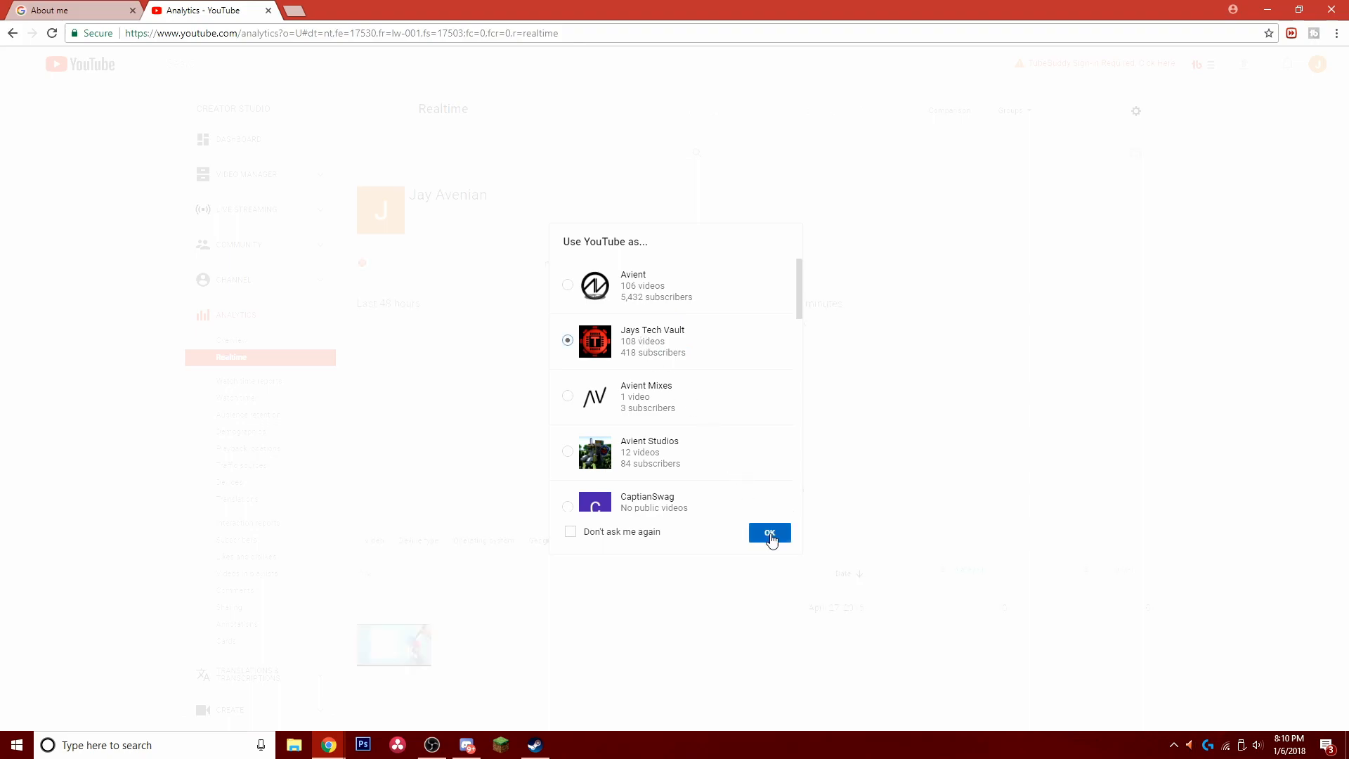
pyautogui.click(768, 533)
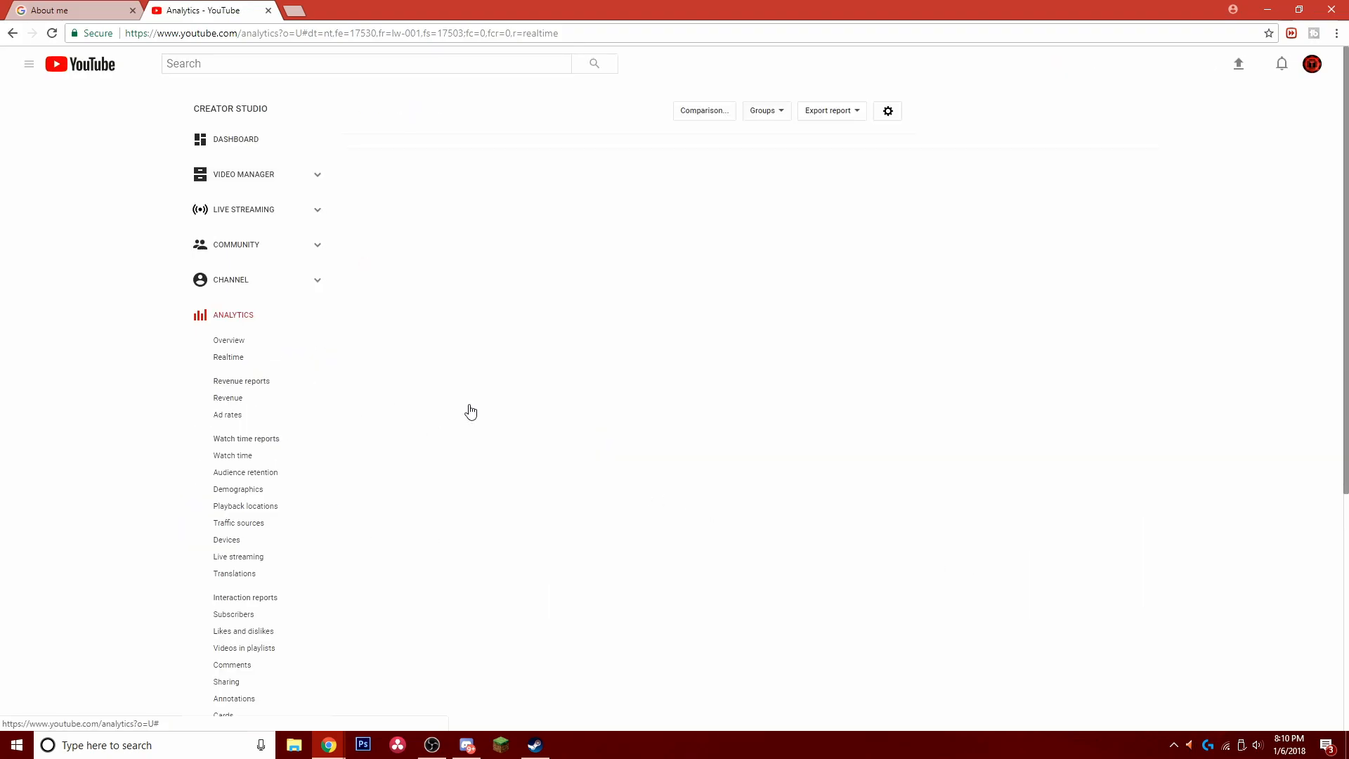
# - Go to youtube.com/jaystechvault and scroll through the Jays Tech Vault channel page
pyautogui.click(228, 357)
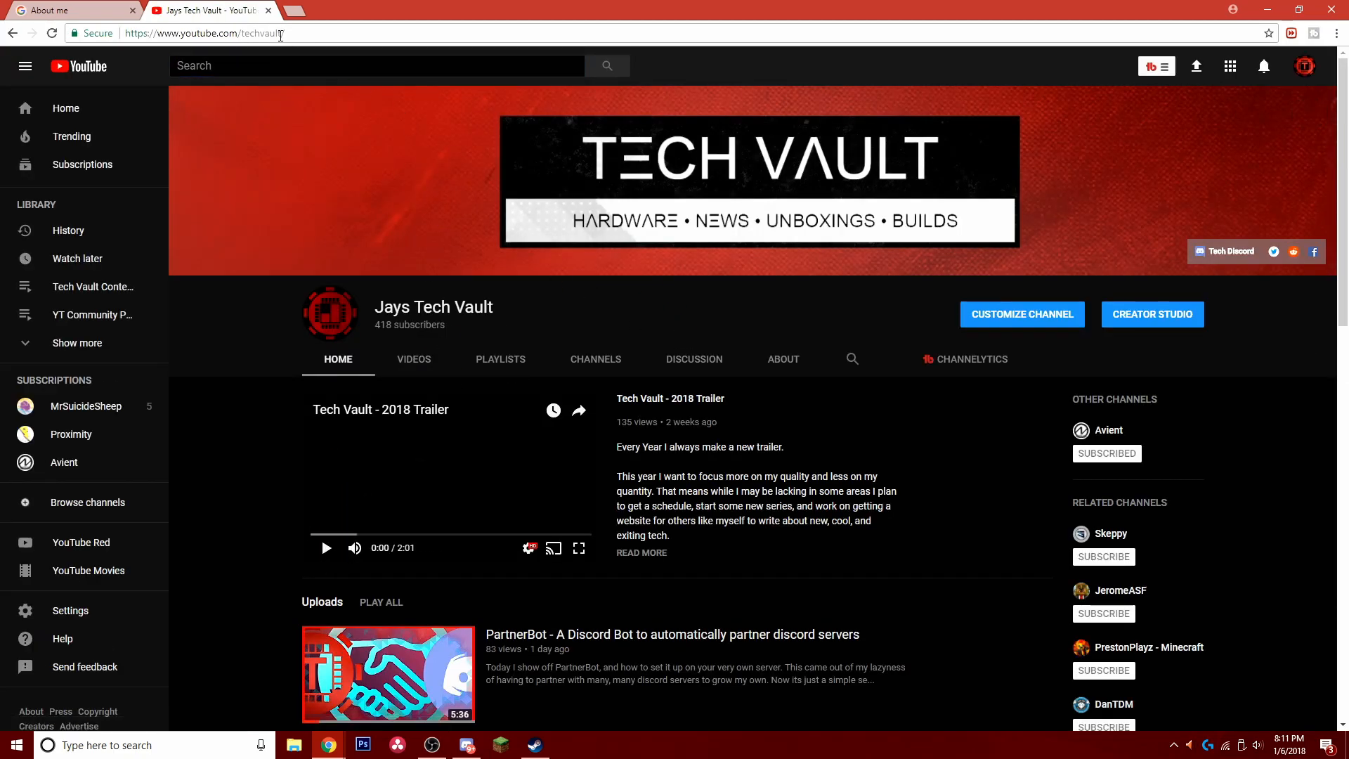
pyautogui.click(207, 33)
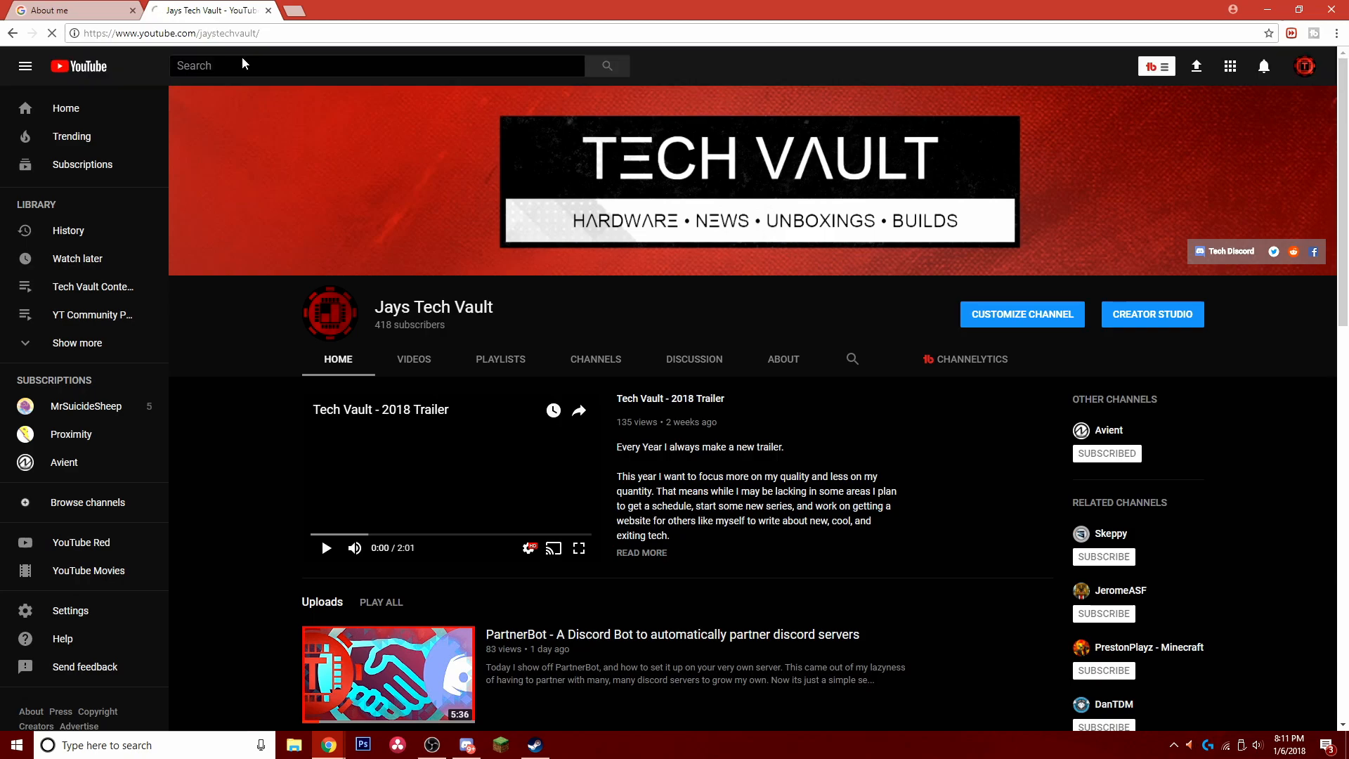
pyautogui.scroll(-3)
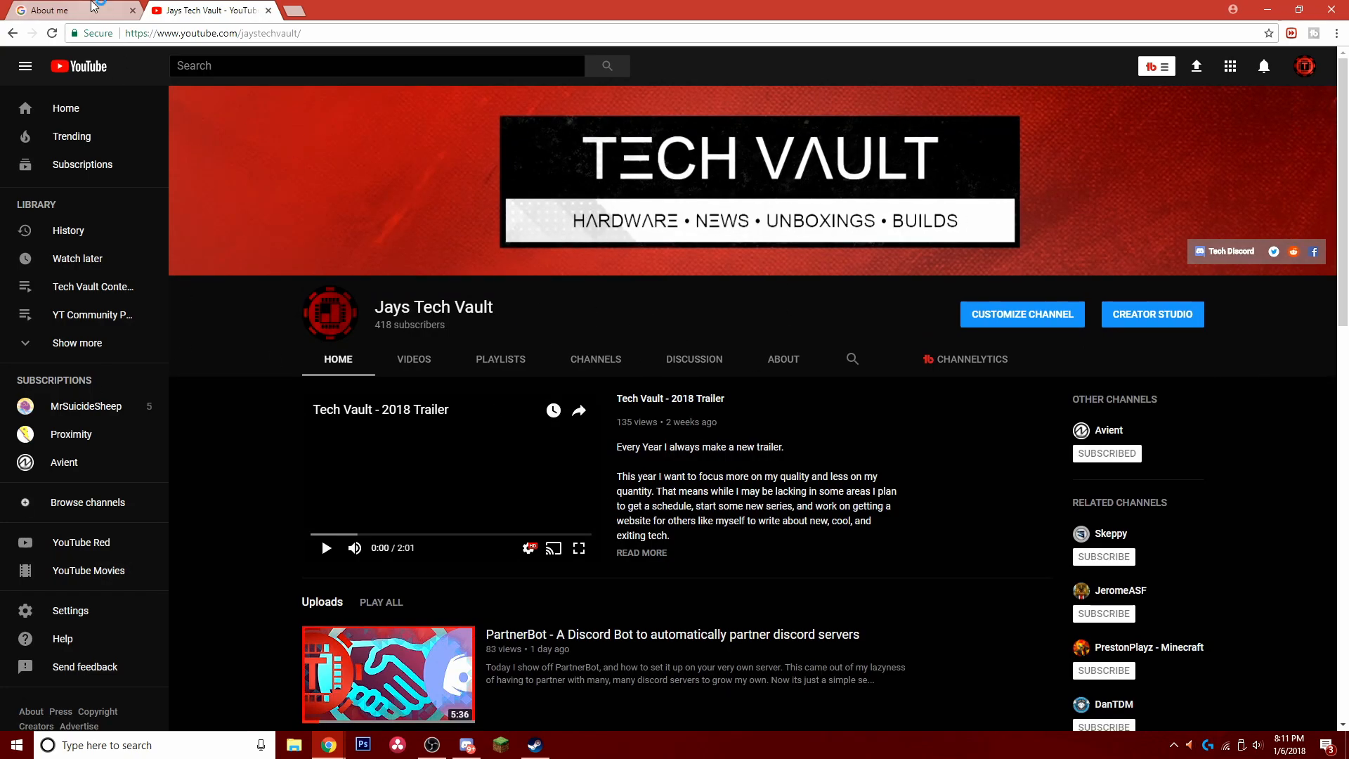
# - Go back to the About me tab and confirm the Sites dialog with OK
pyautogui.click(64, 9)
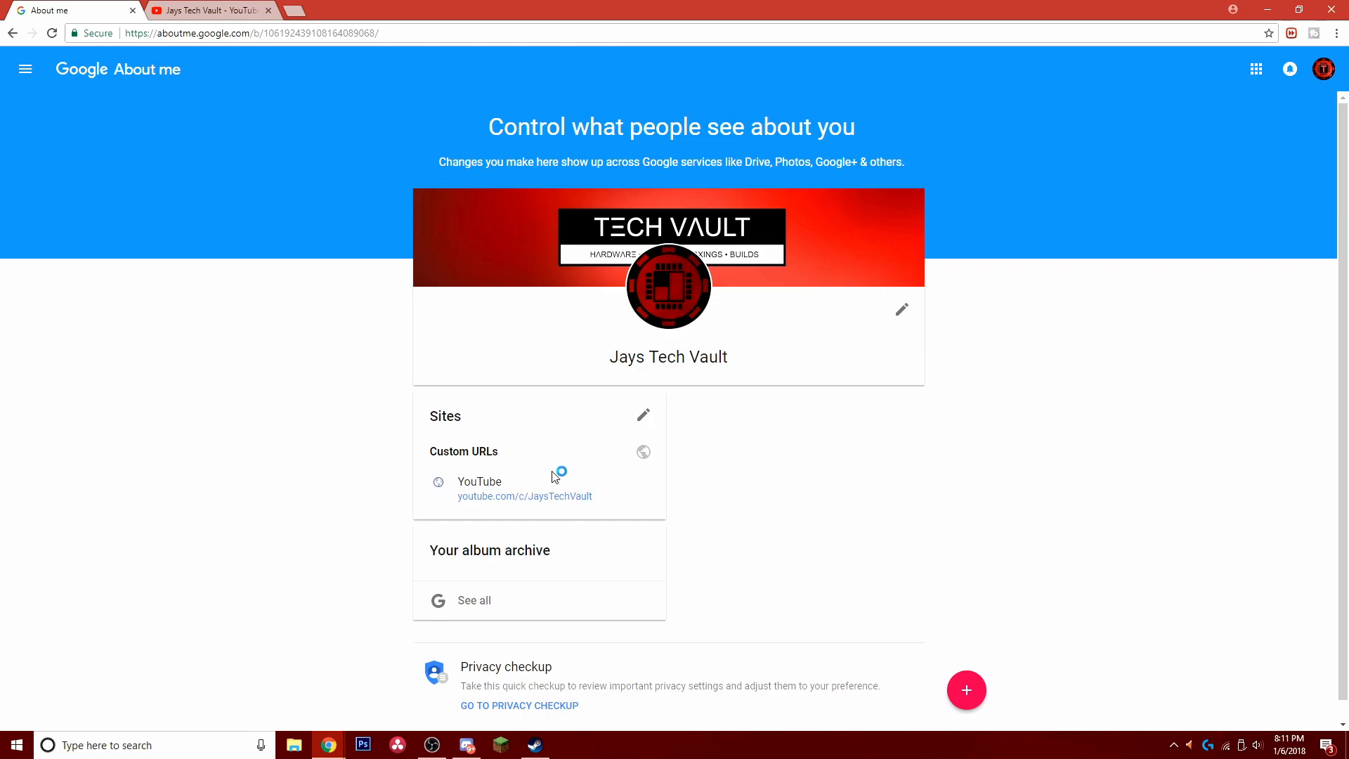
pyautogui.moveTo(571, 499)
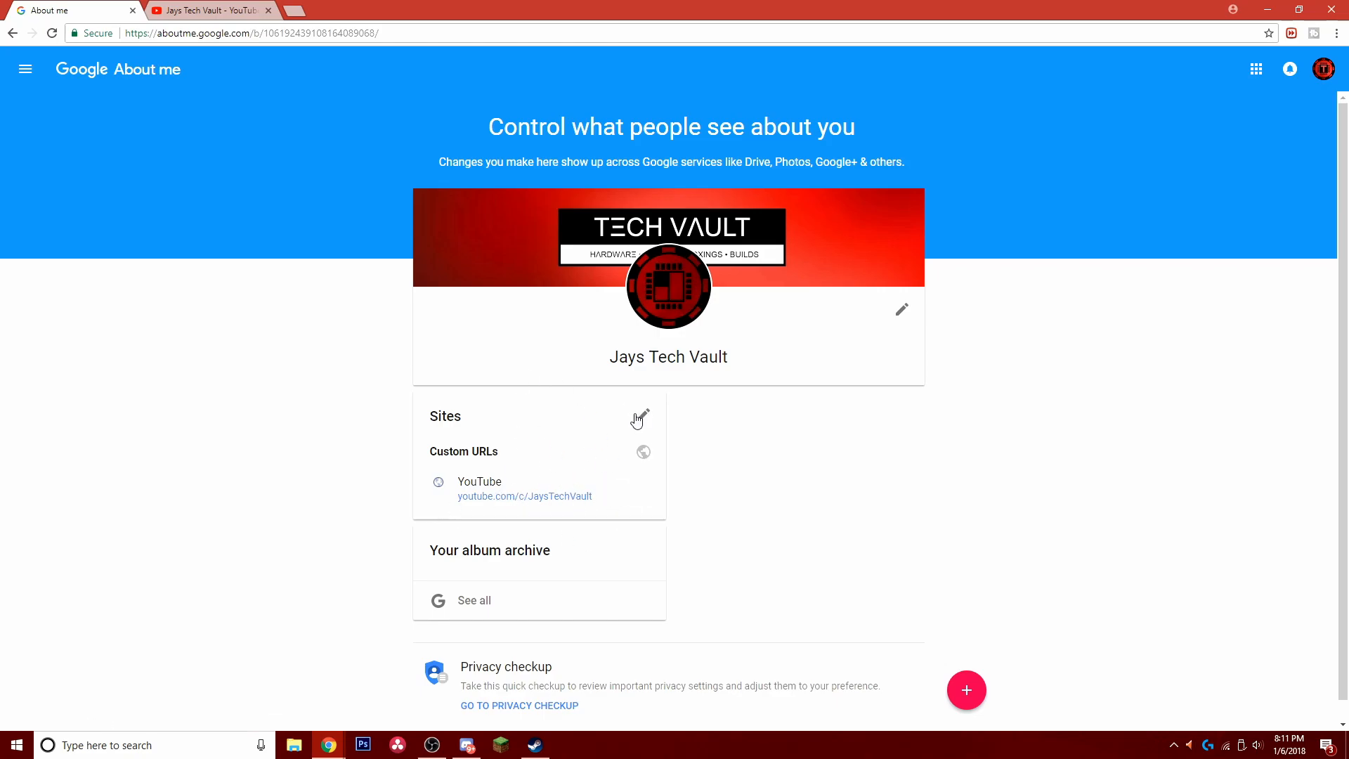
pyautogui.click(640, 418)
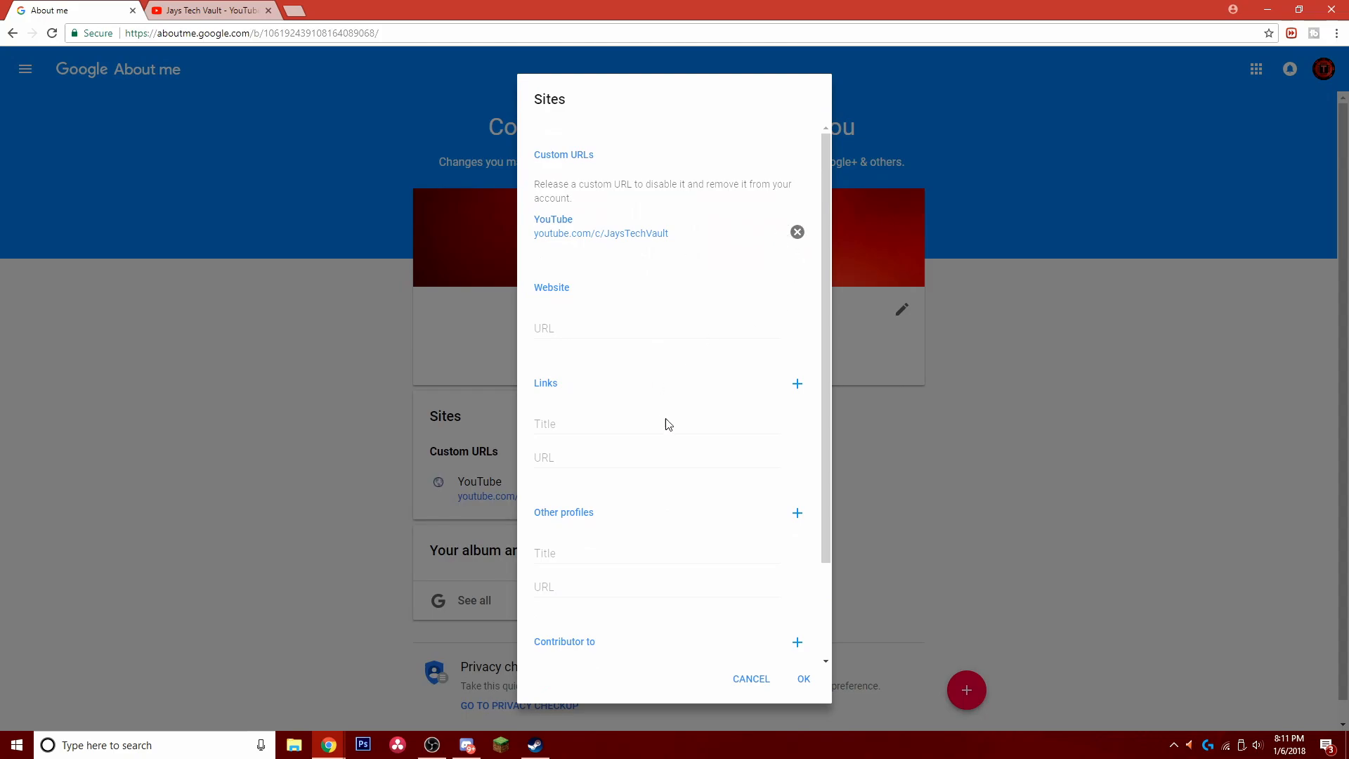
pyautogui.moveTo(797, 682)
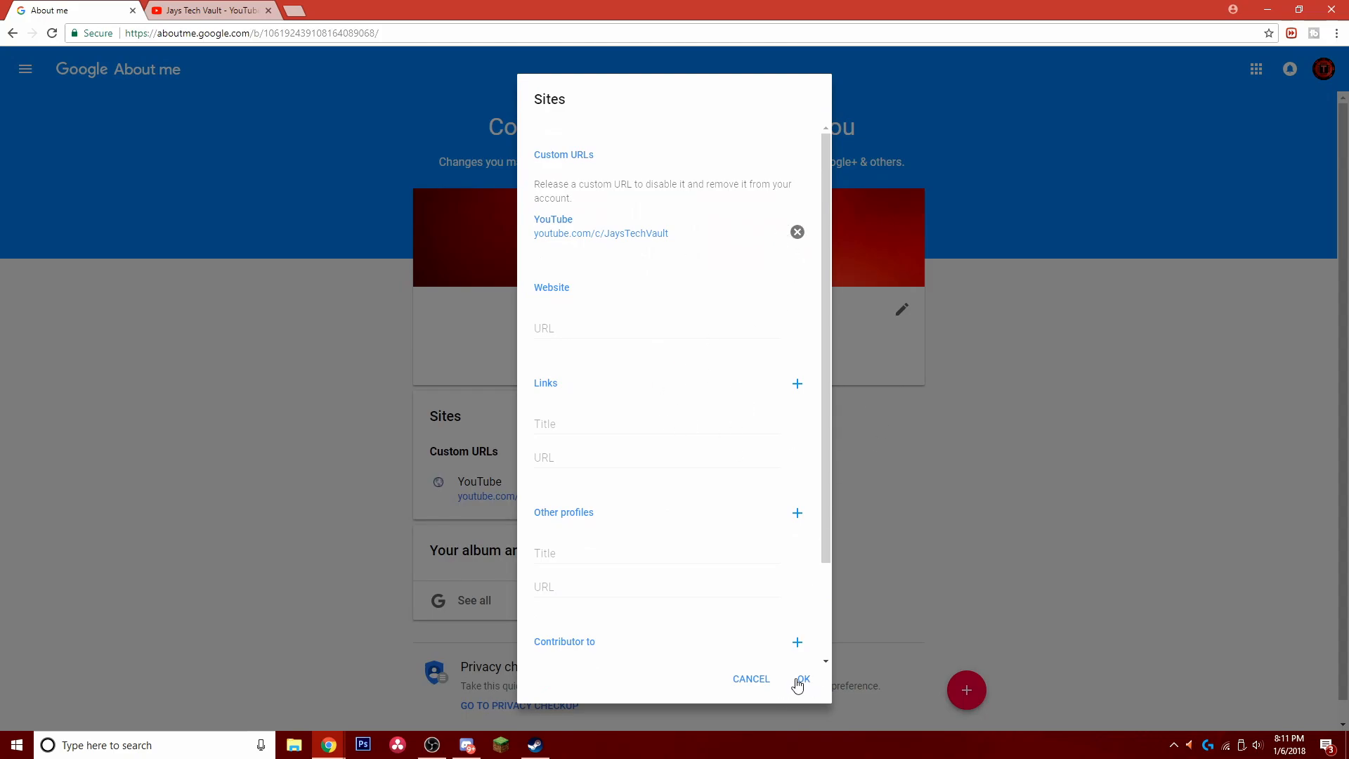
pyautogui.click(800, 679)
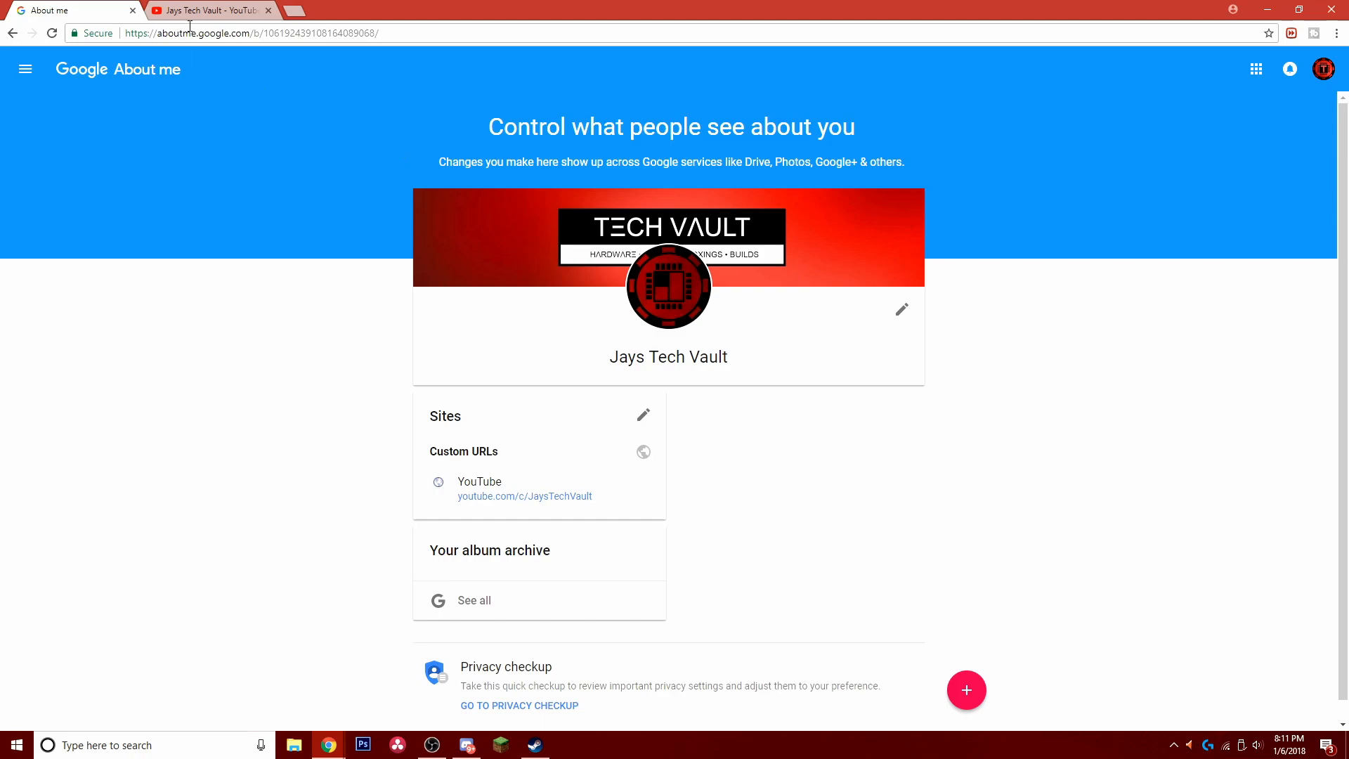
# - Change the page address to aboutme.google.com to load the personal profile
pyautogui.click(249, 33)
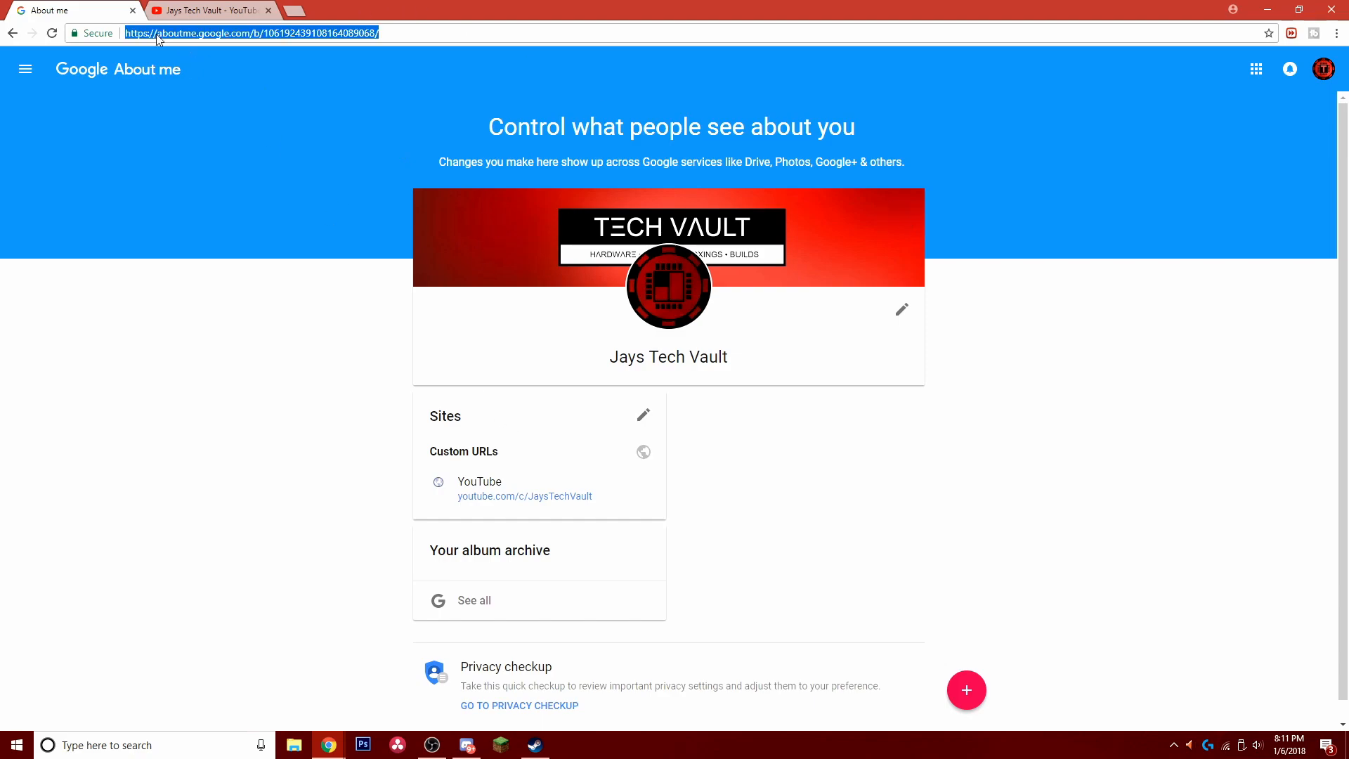
pyautogui.click(405, 33)
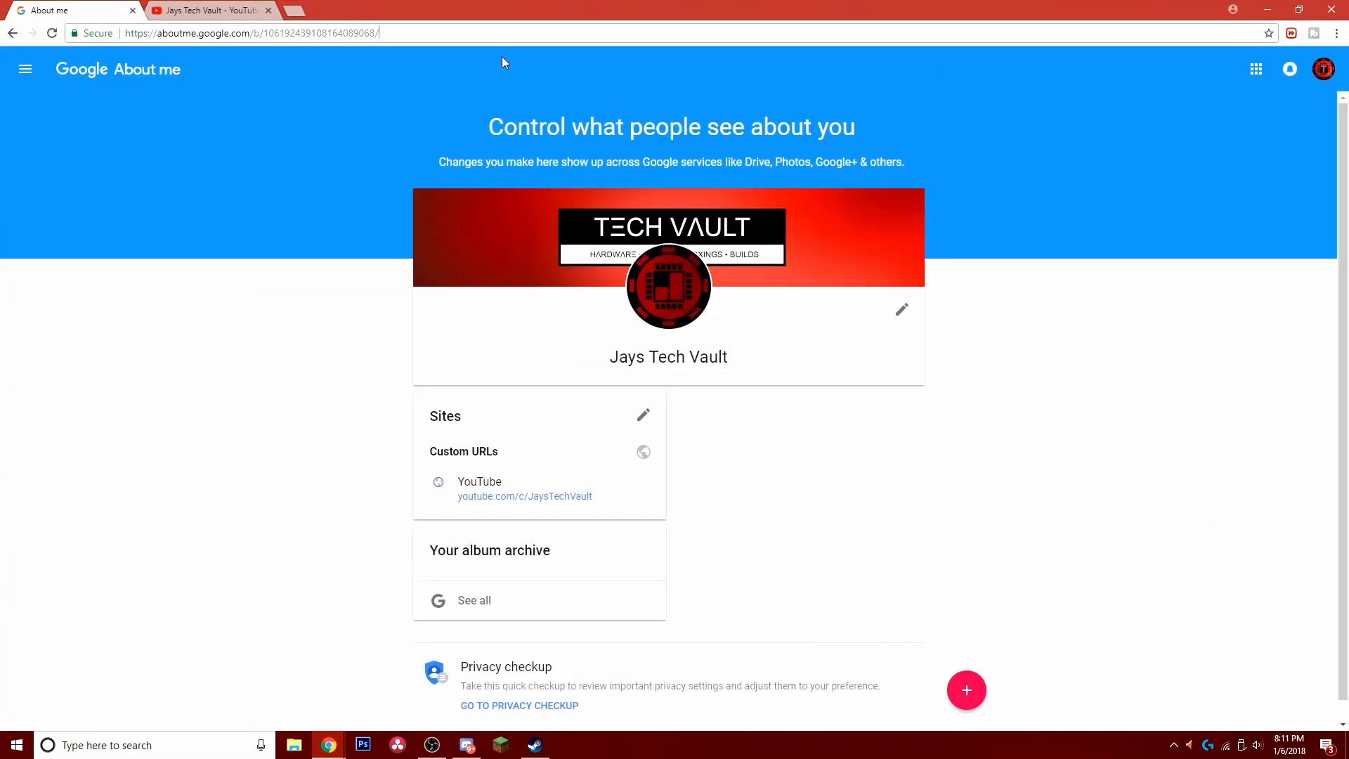
pyautogui.write('google')
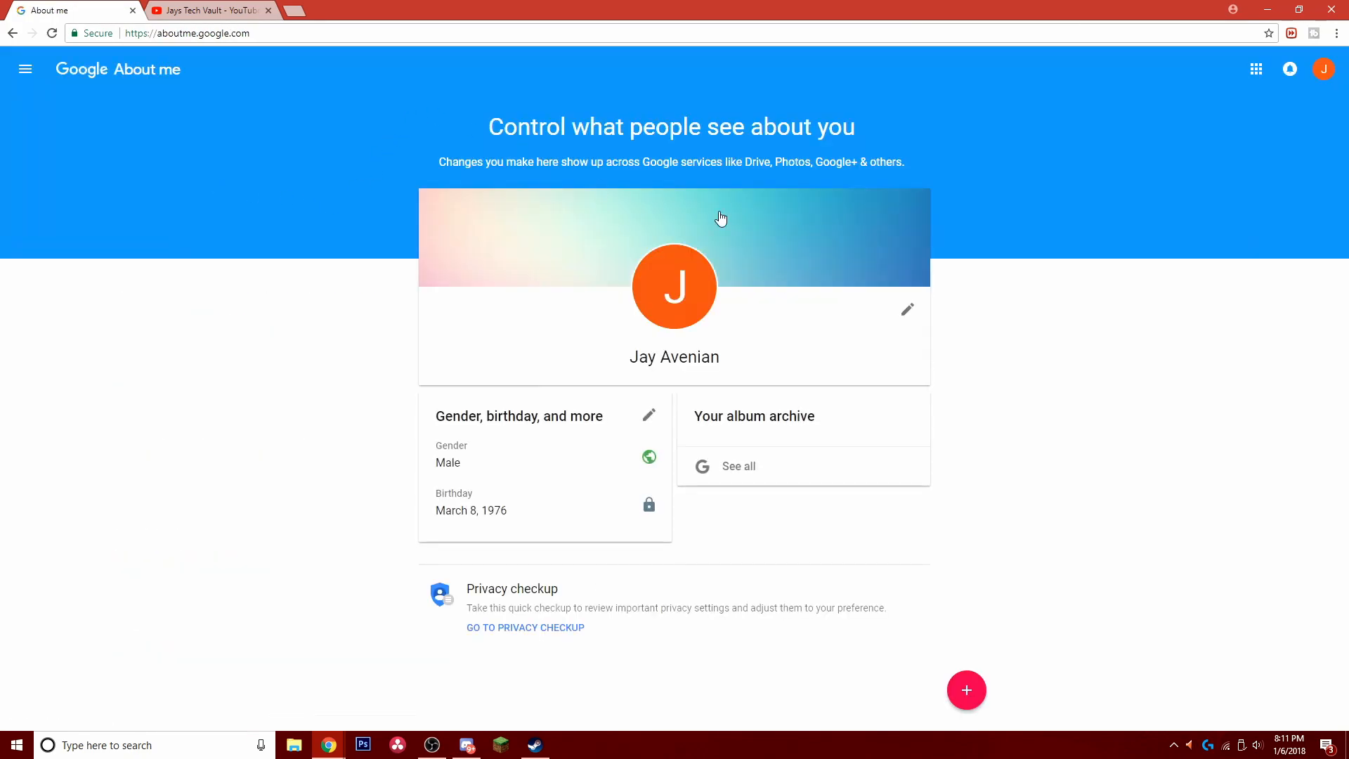
pyautogui.moveTo(1324, 69)
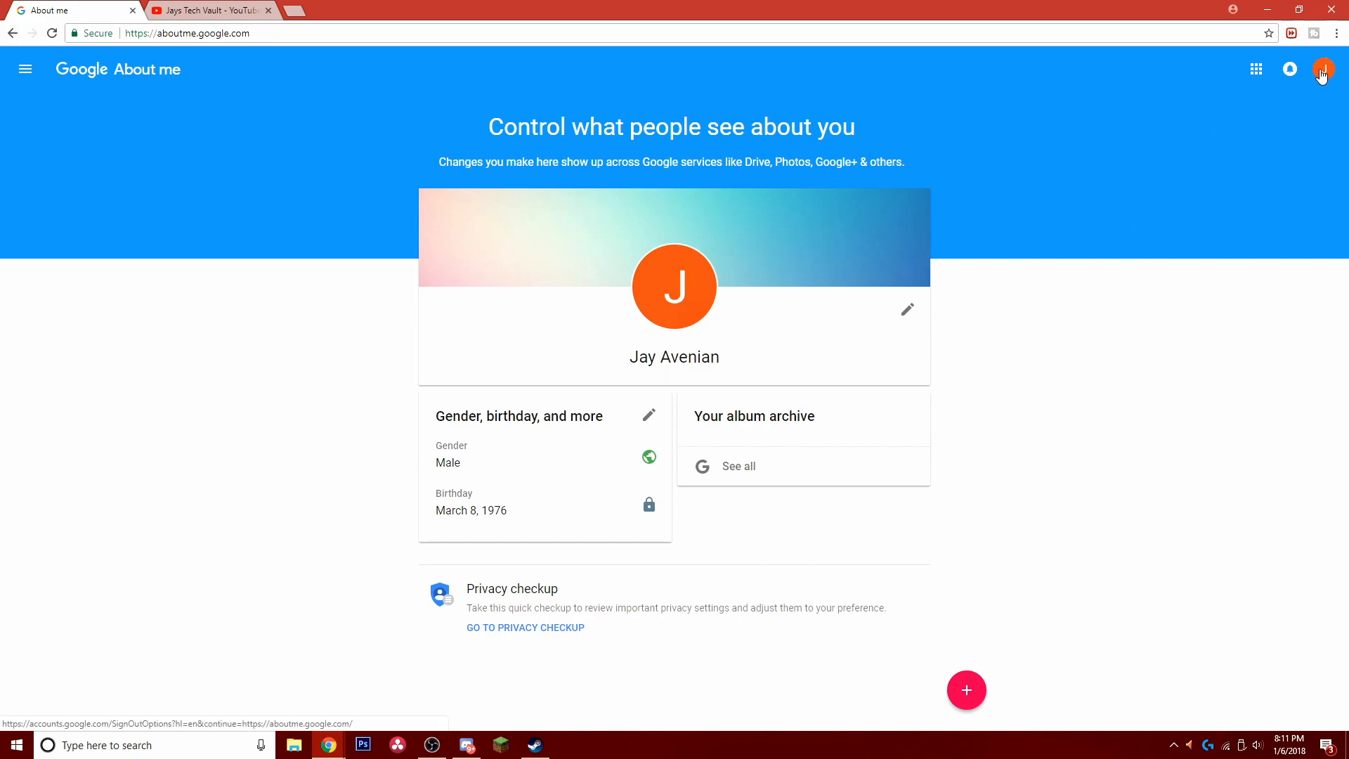
# - Pick Jays Tech Vault again from the avatar's brand account list
pyautogui.click(1323, 69)
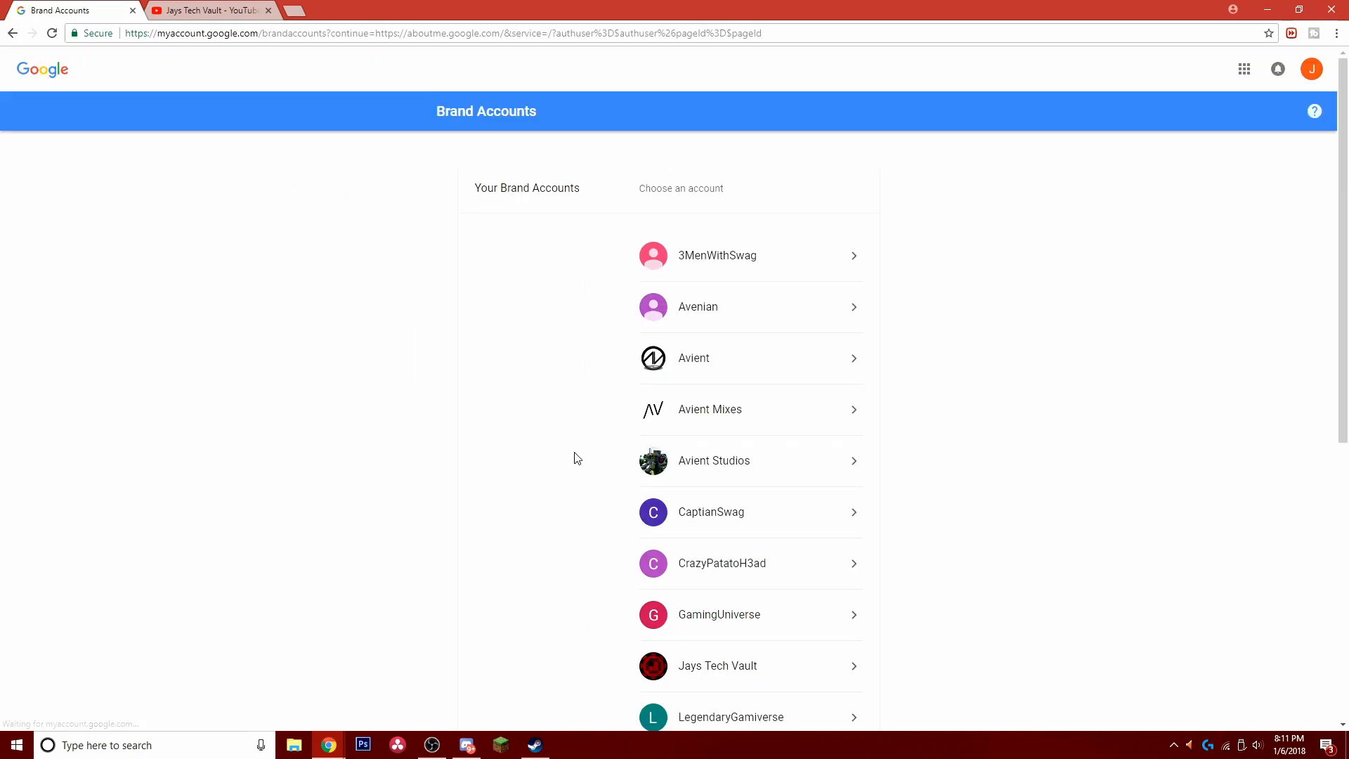
pyautogui.click(717, 666)
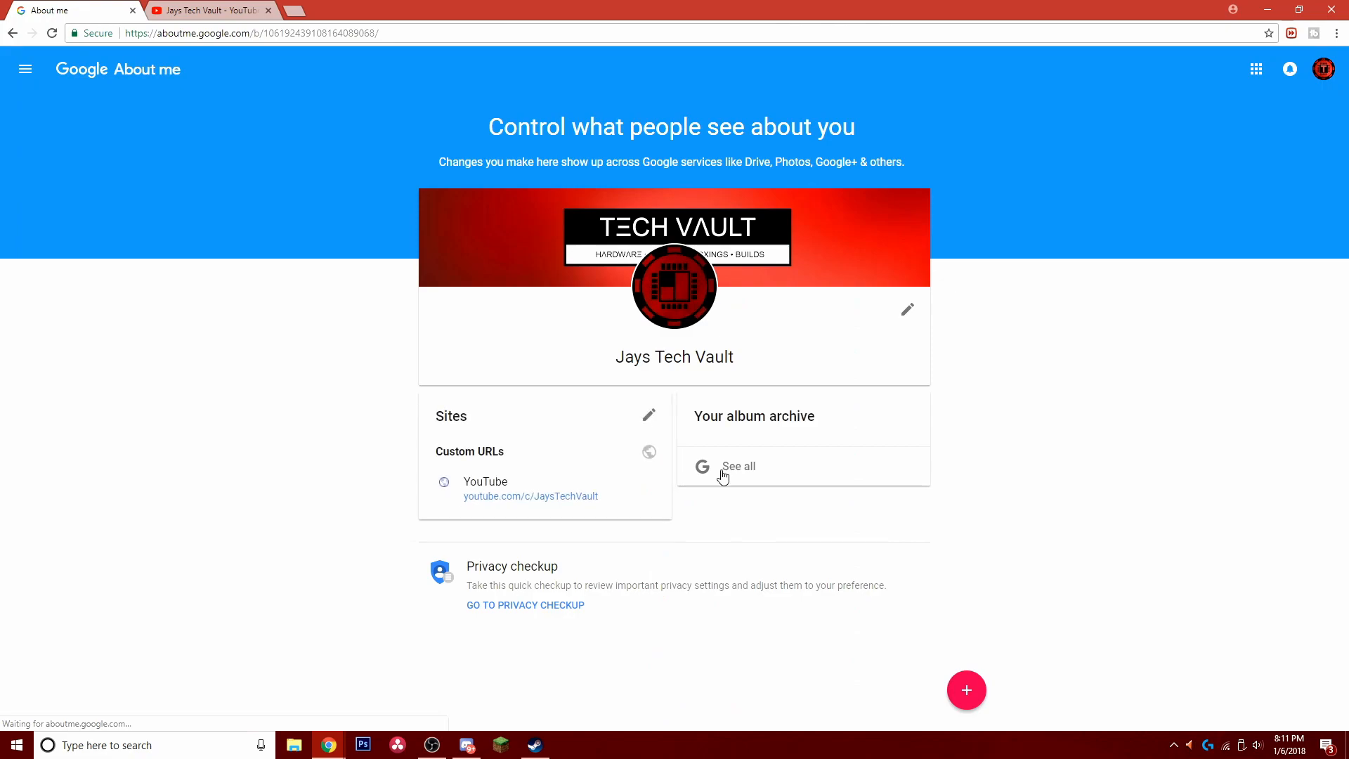
pyautogui.moveTo(787, 353)
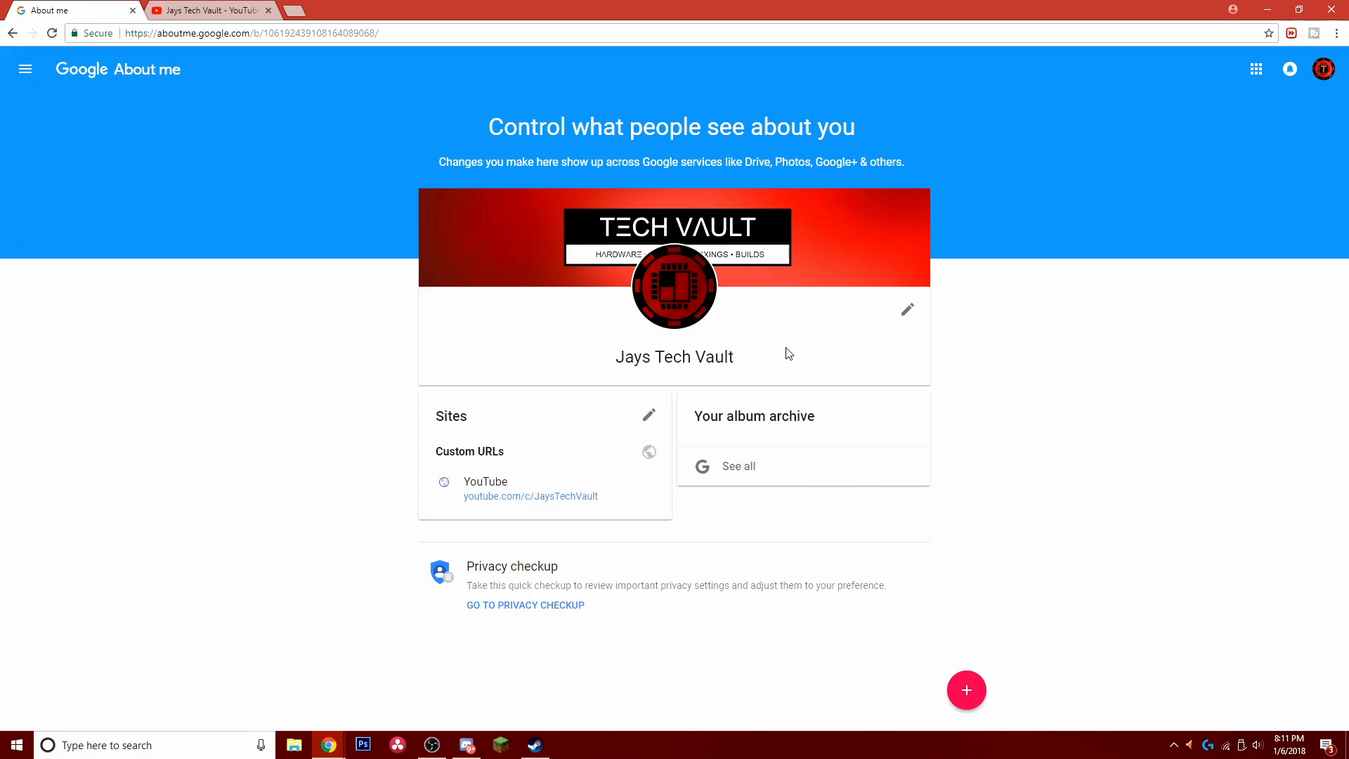
pyautogui.moveTo(737, 522)
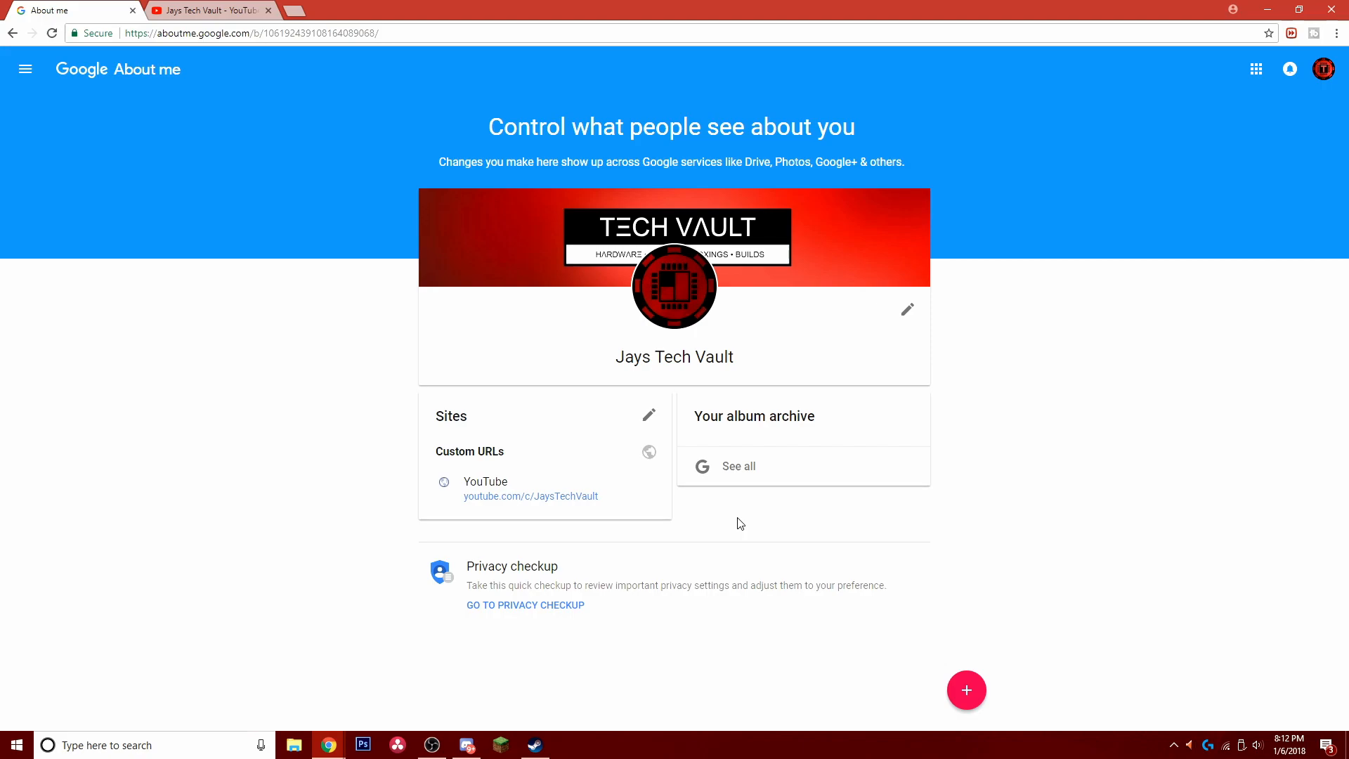
pyautogui.moveTo(338, 406)
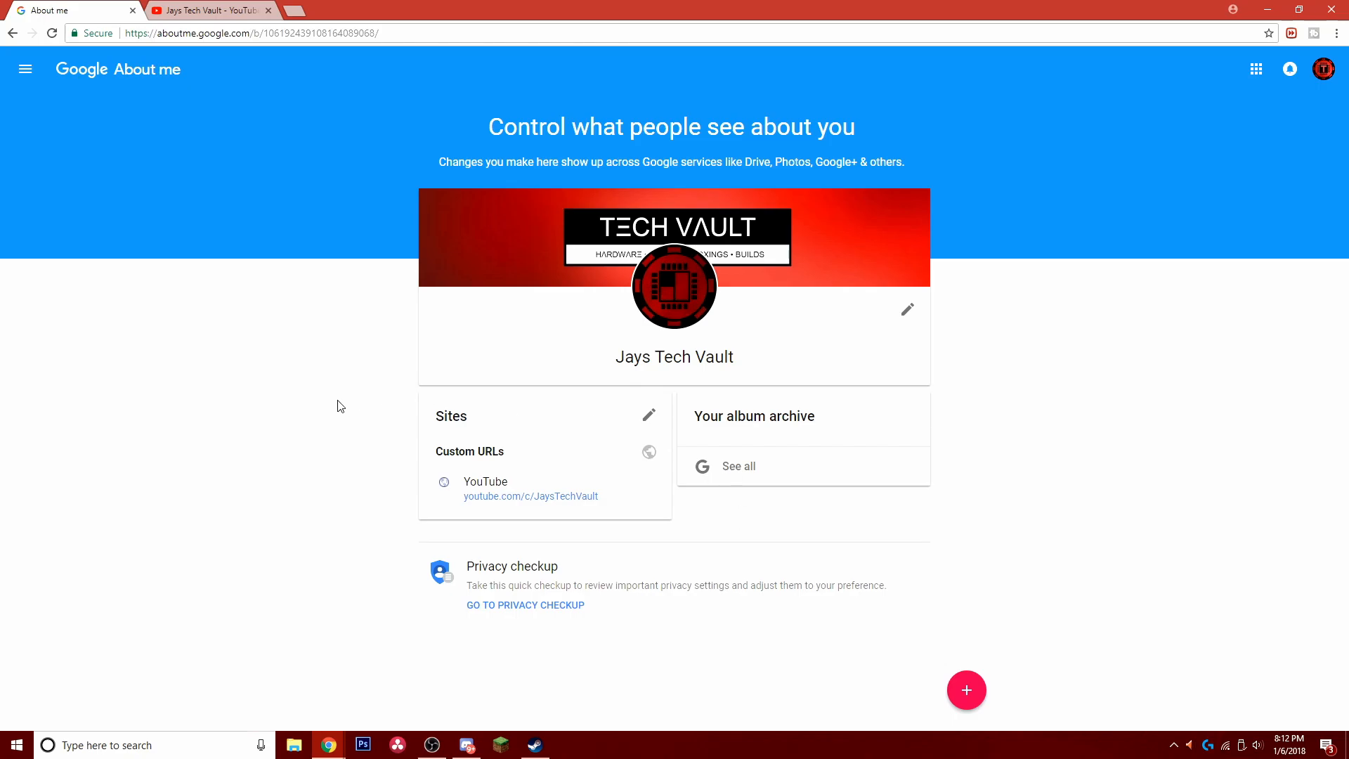
# - Return to the Jays Tech Vault YouTube tab and scroll its channel page
pyautogui.click(206, 9)
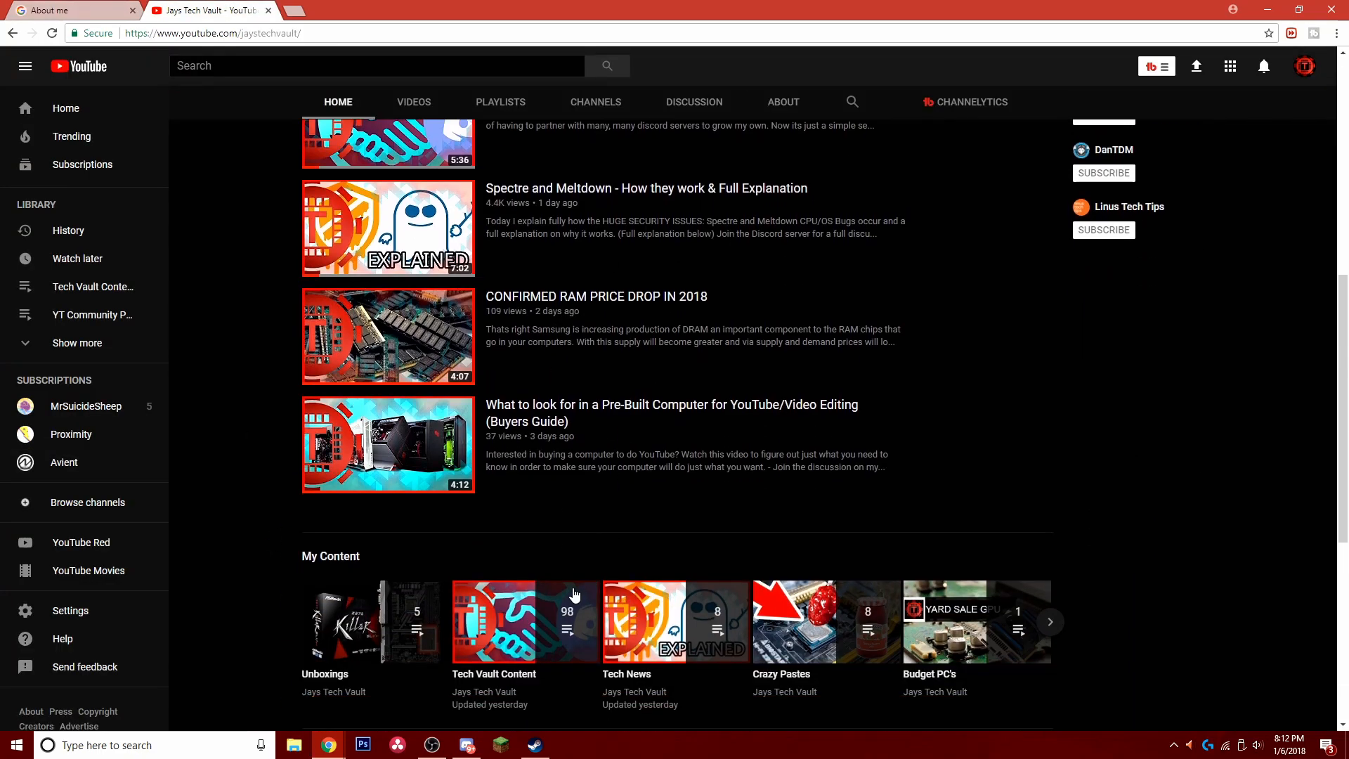
pyautogui.scroll(-3)
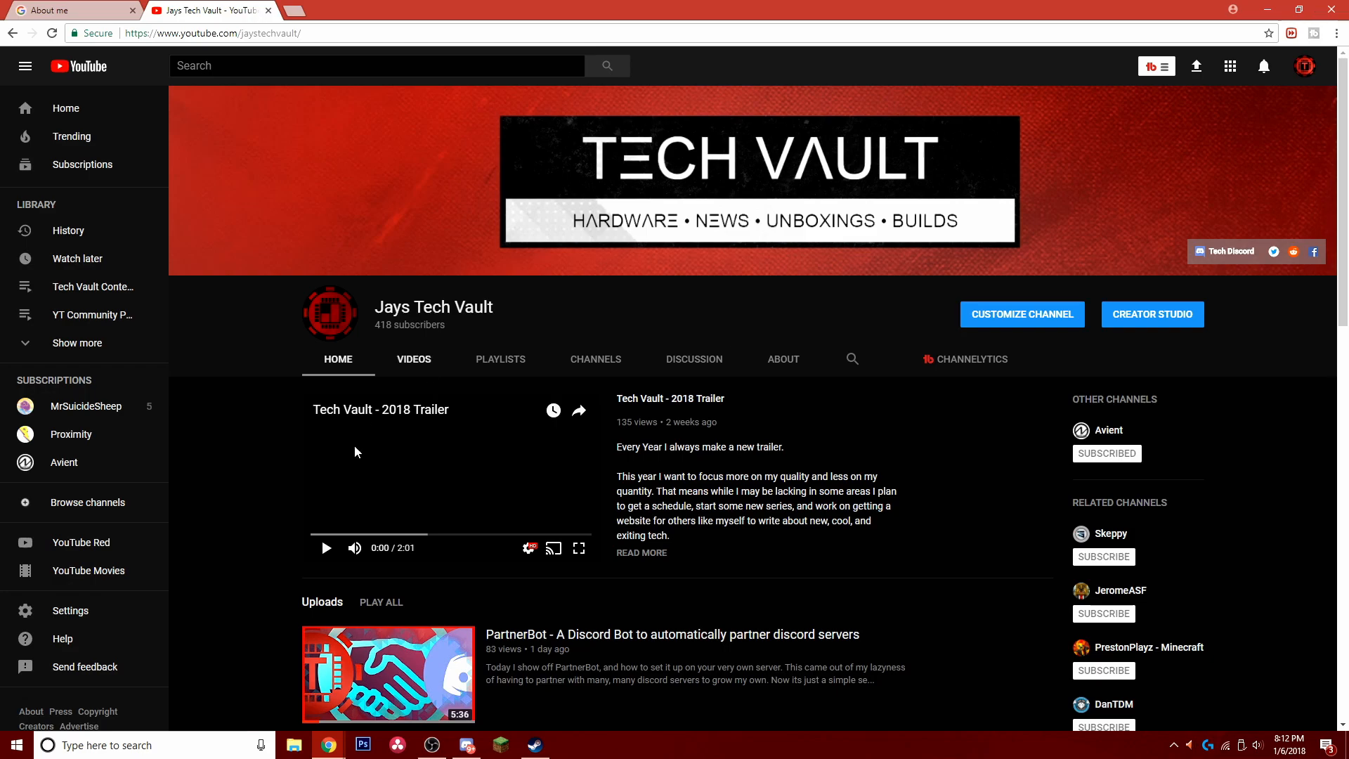
pyautogui.moveTo(523, 321)
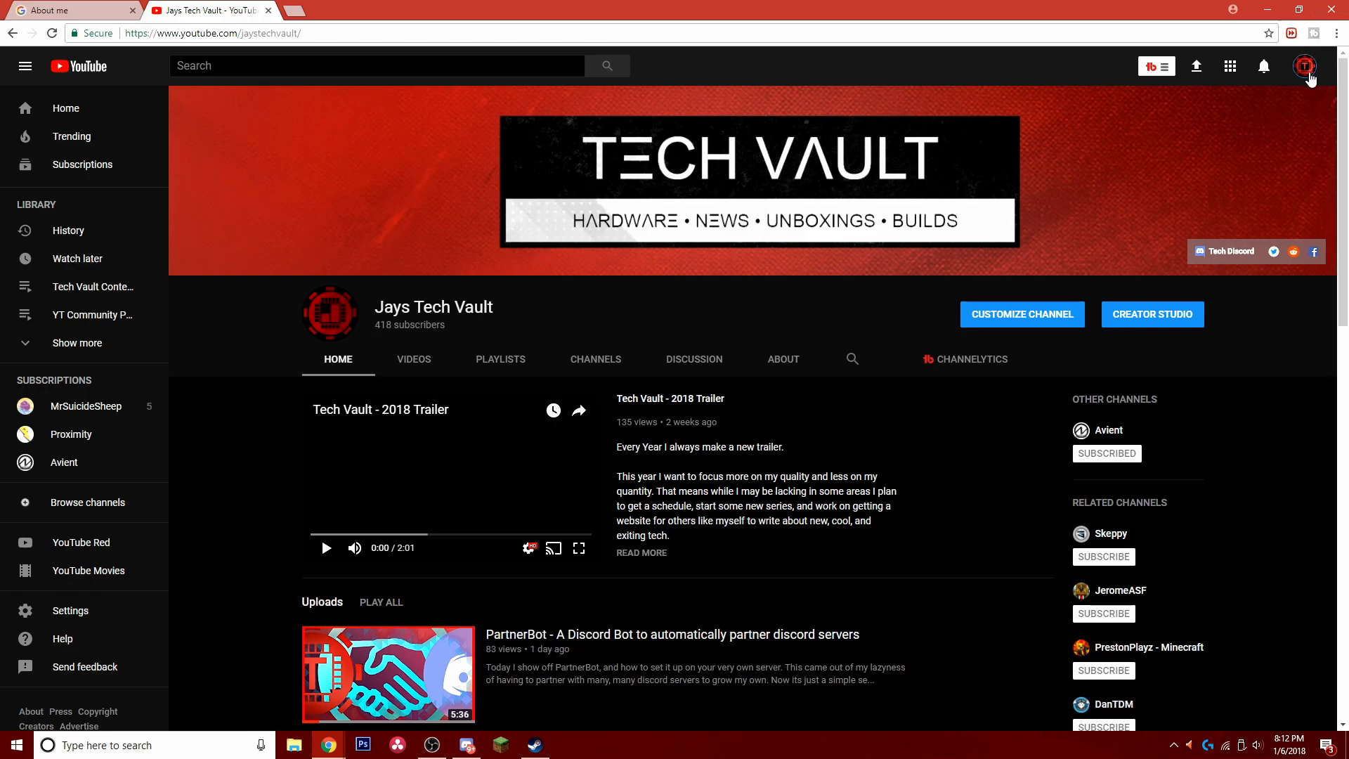
# - Open the avatar's account list and scroll to the Avient channel
pyautogui.click(1304, 65)
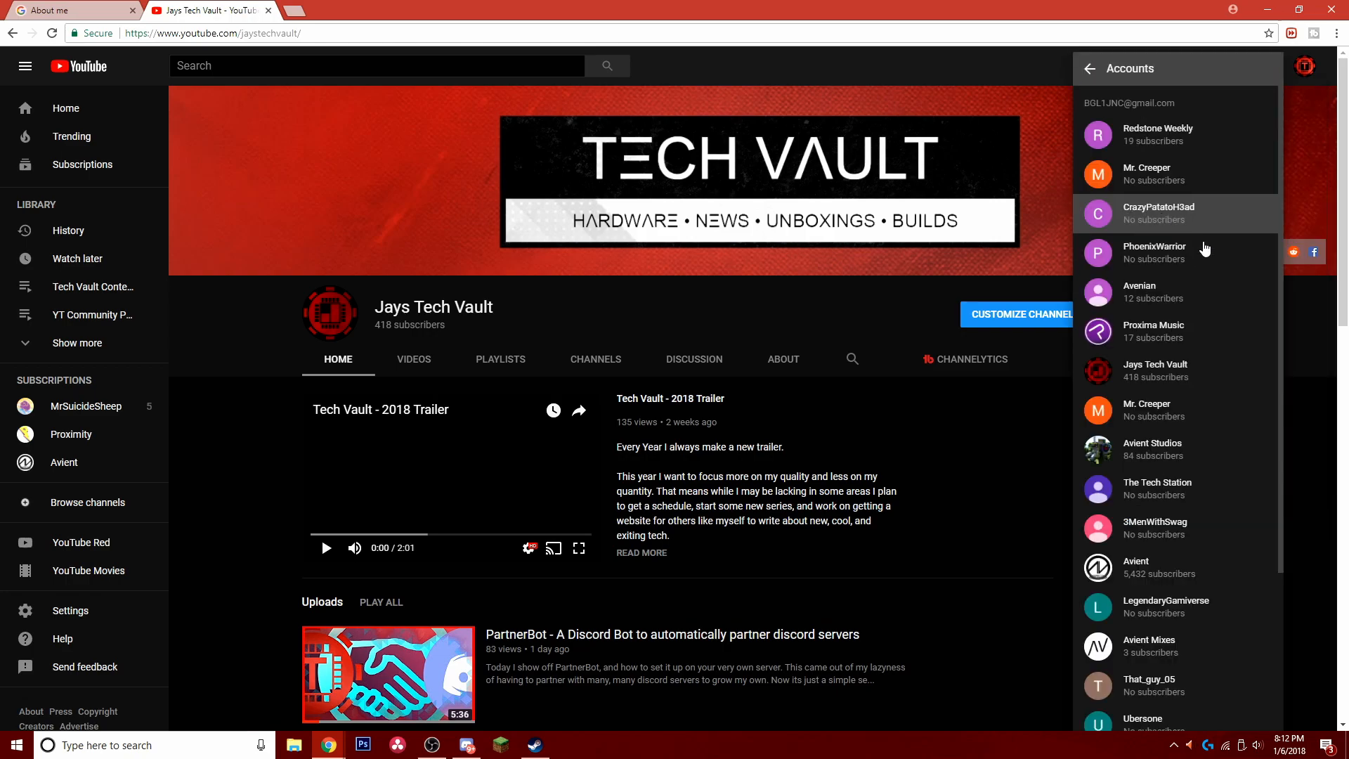
pyautogui.scroll(-3)
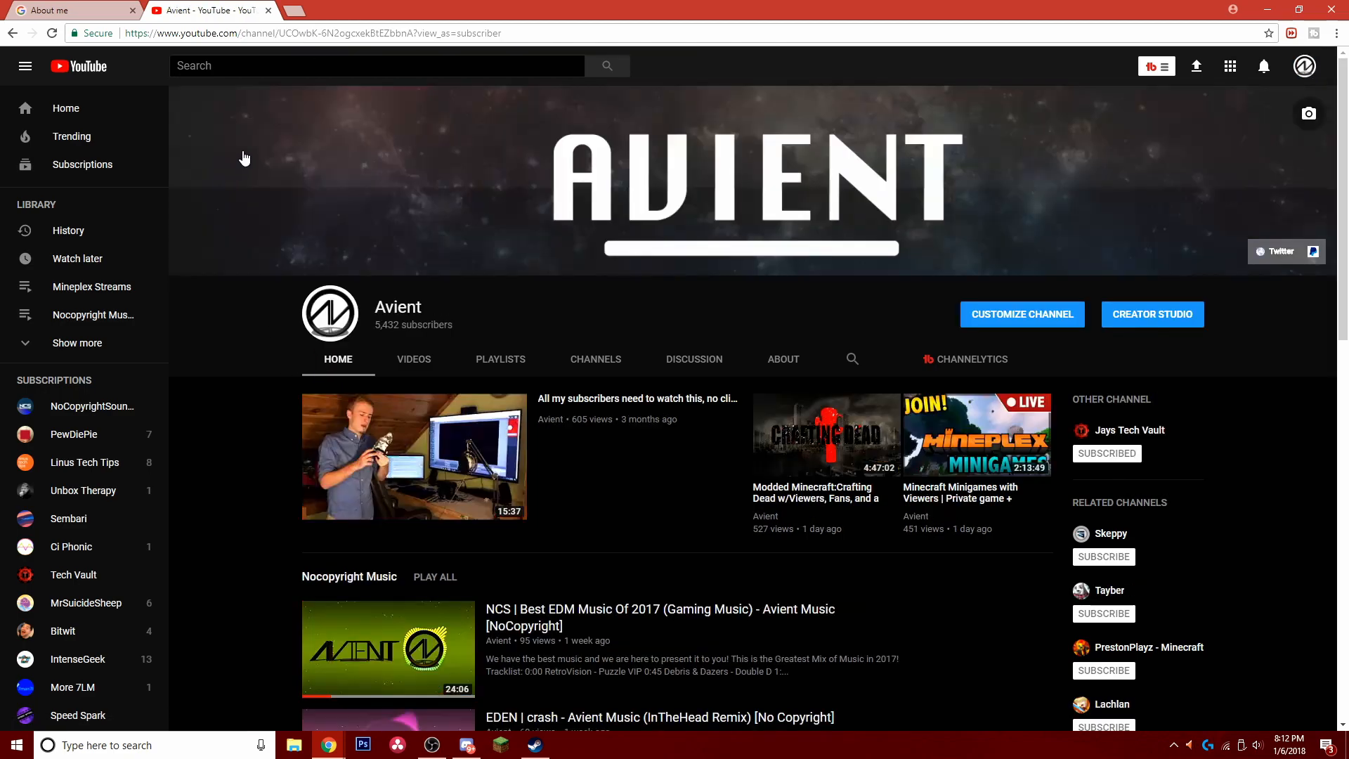
pyautogui.moveTo(614, 444)
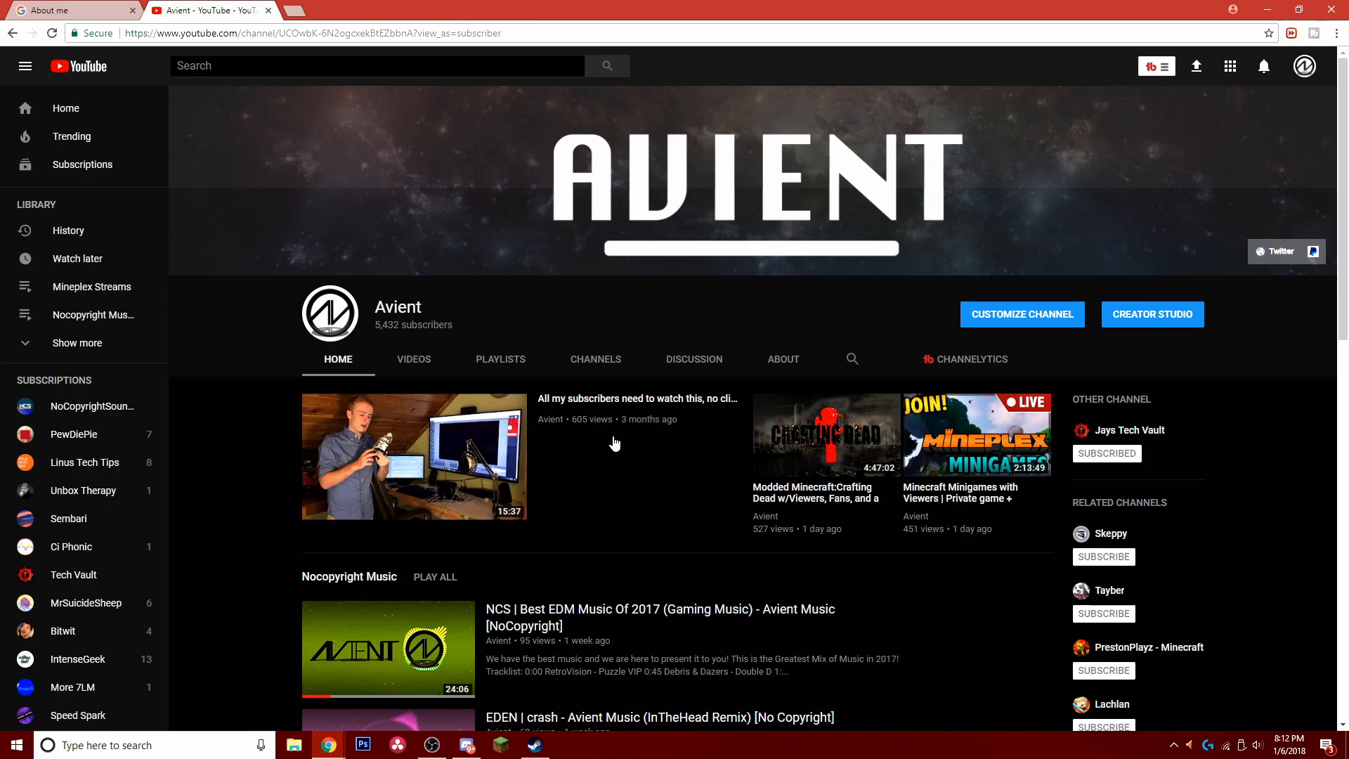
# - Load the Avient channel at youtube.com/avient and youtube.com/avientmusic
pyautogui.scroll(-3)
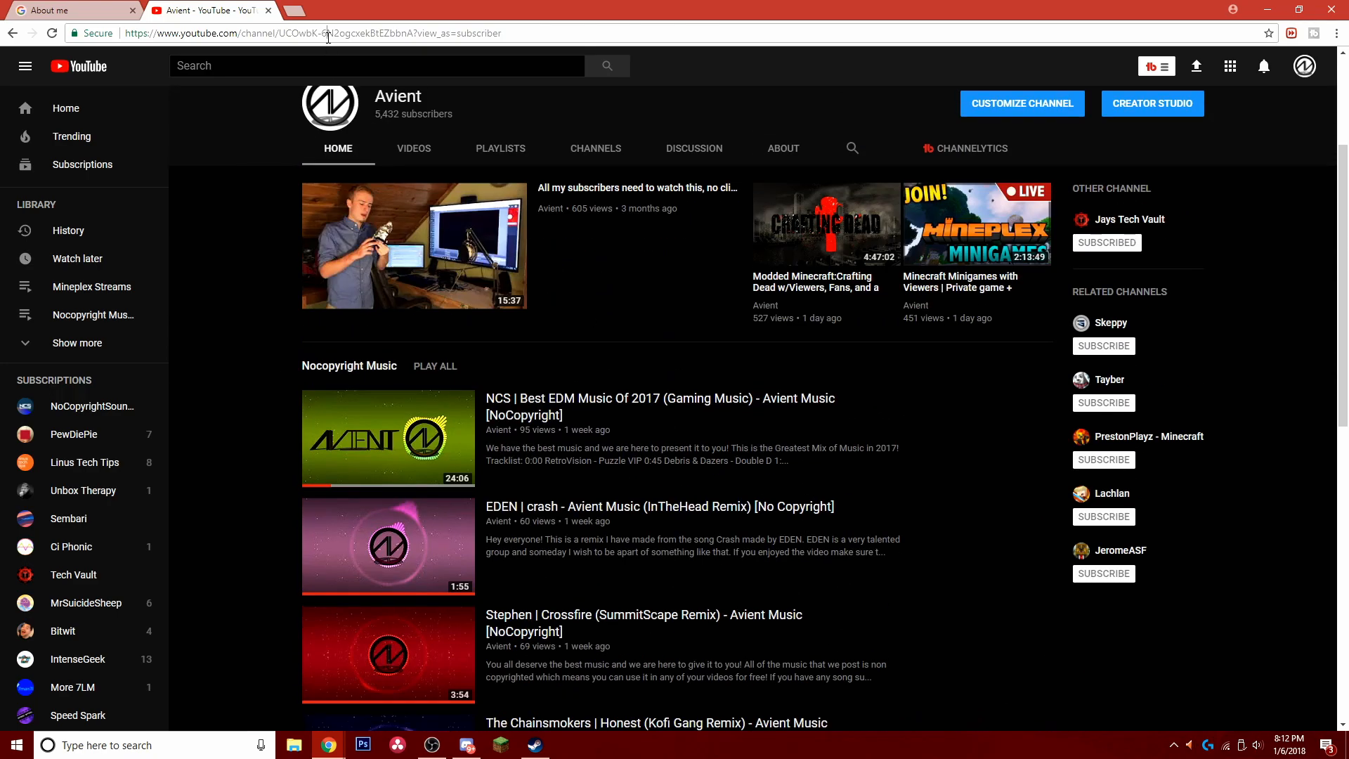
pyautogui.doubleClick(371, 33)
pyautogui.write('https://www.youtube.com/avient')
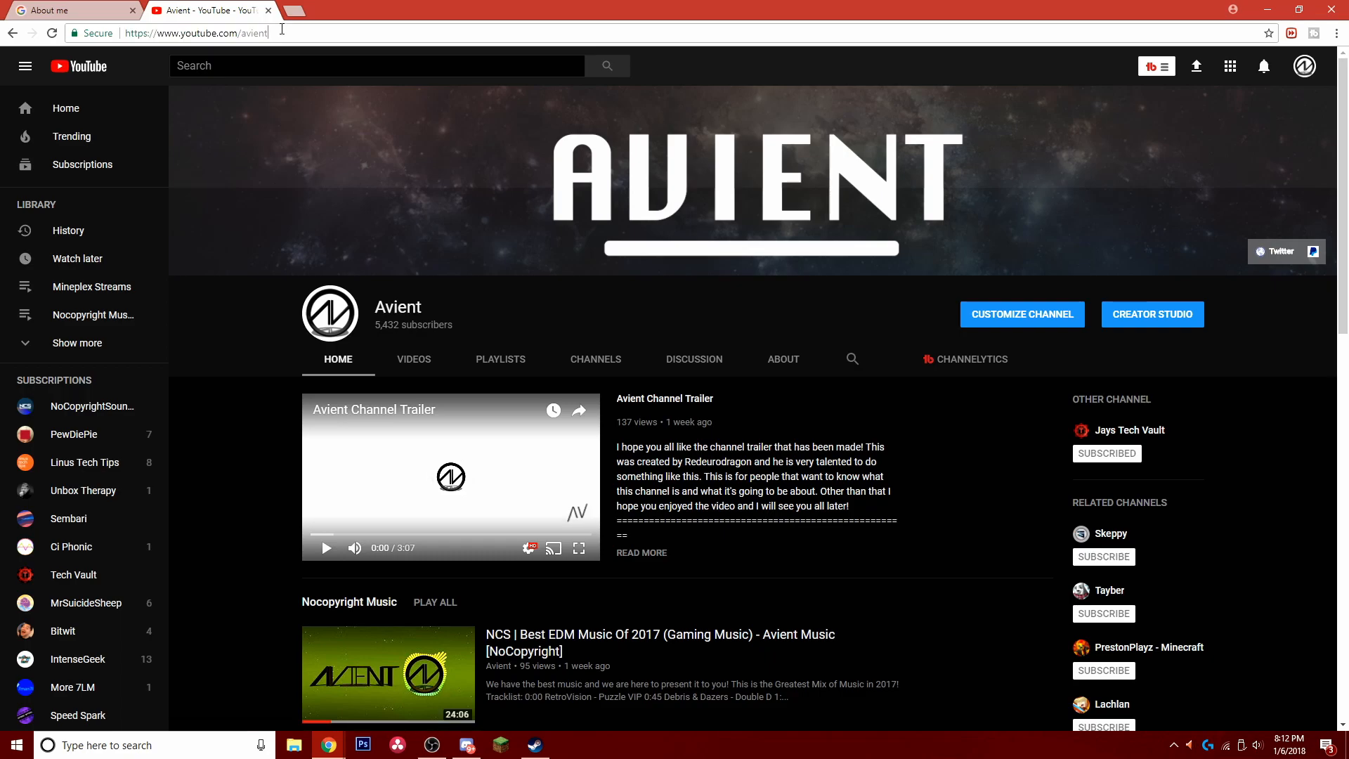
pyautogui.write('ga')
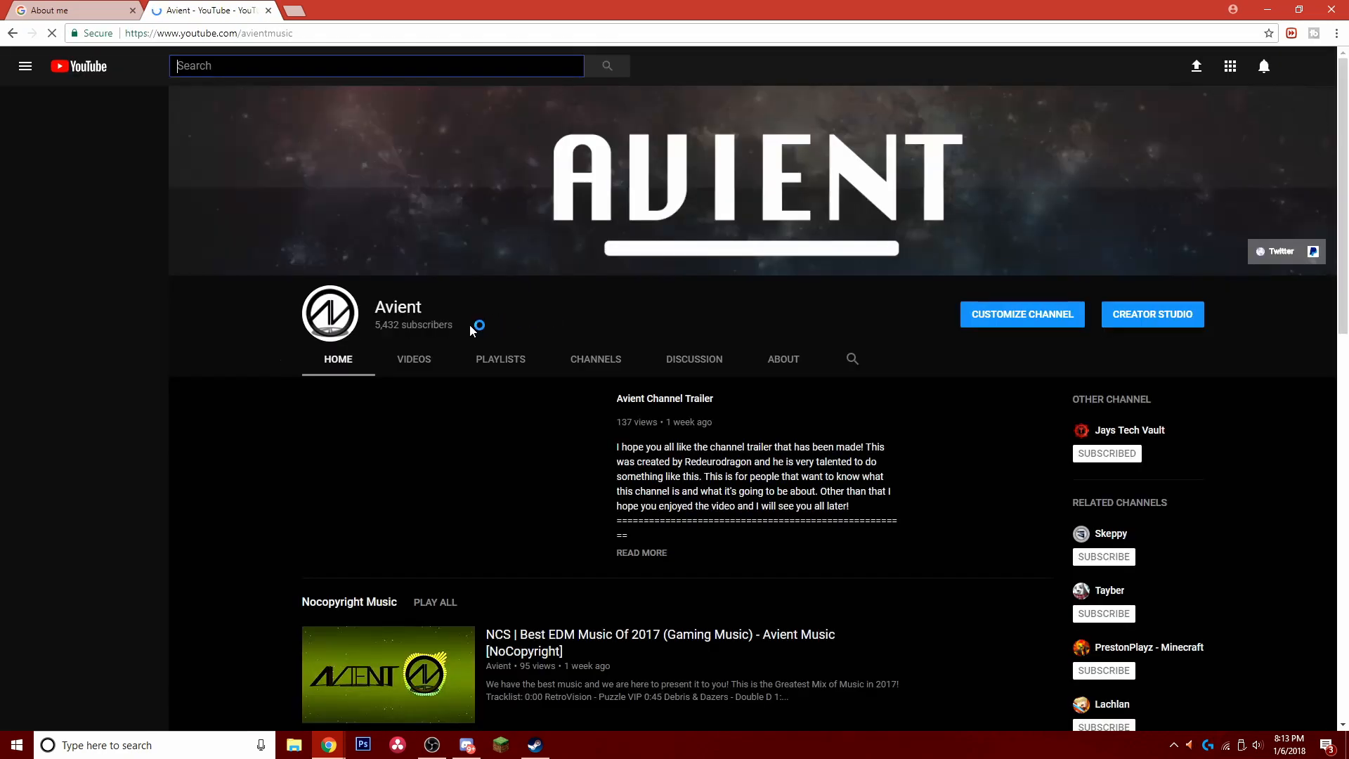
pyautogui.click(25, 66)
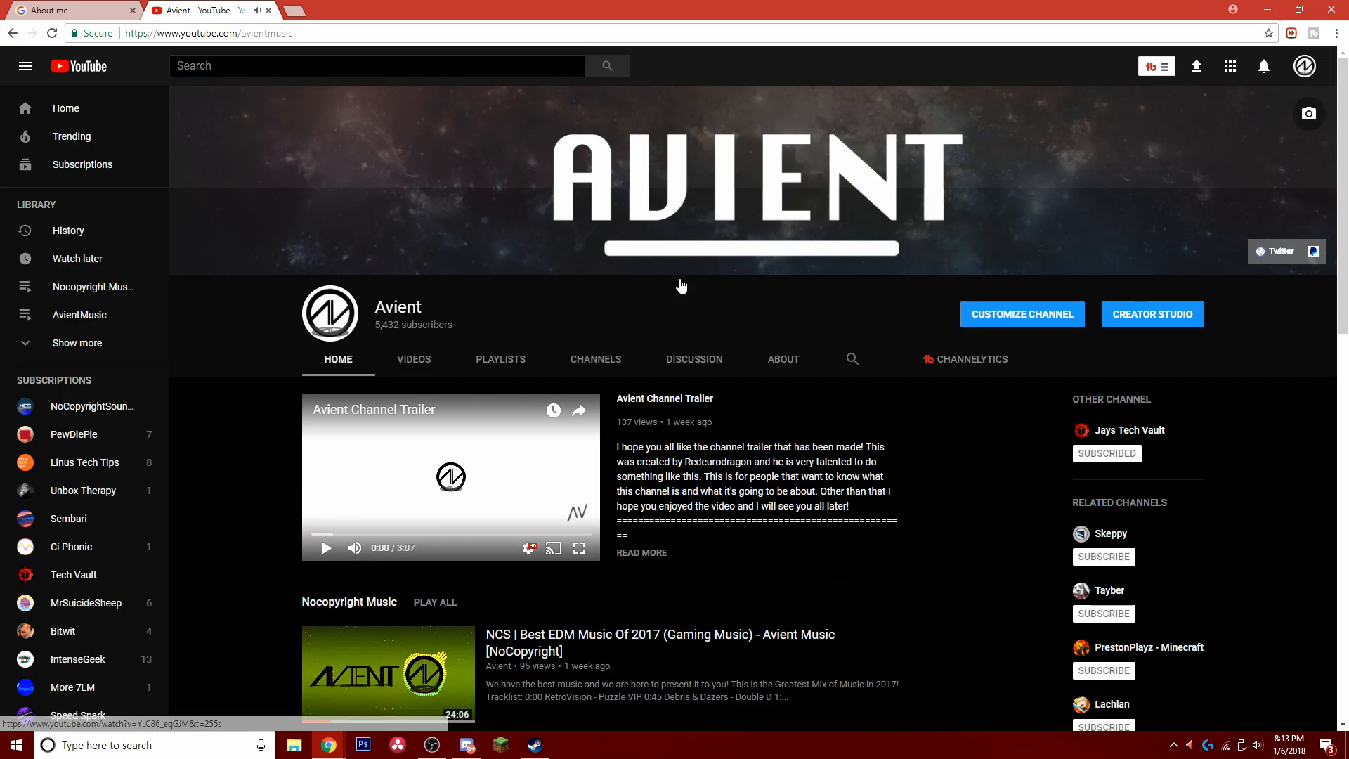
pyautogui.moveTo(609, 533)
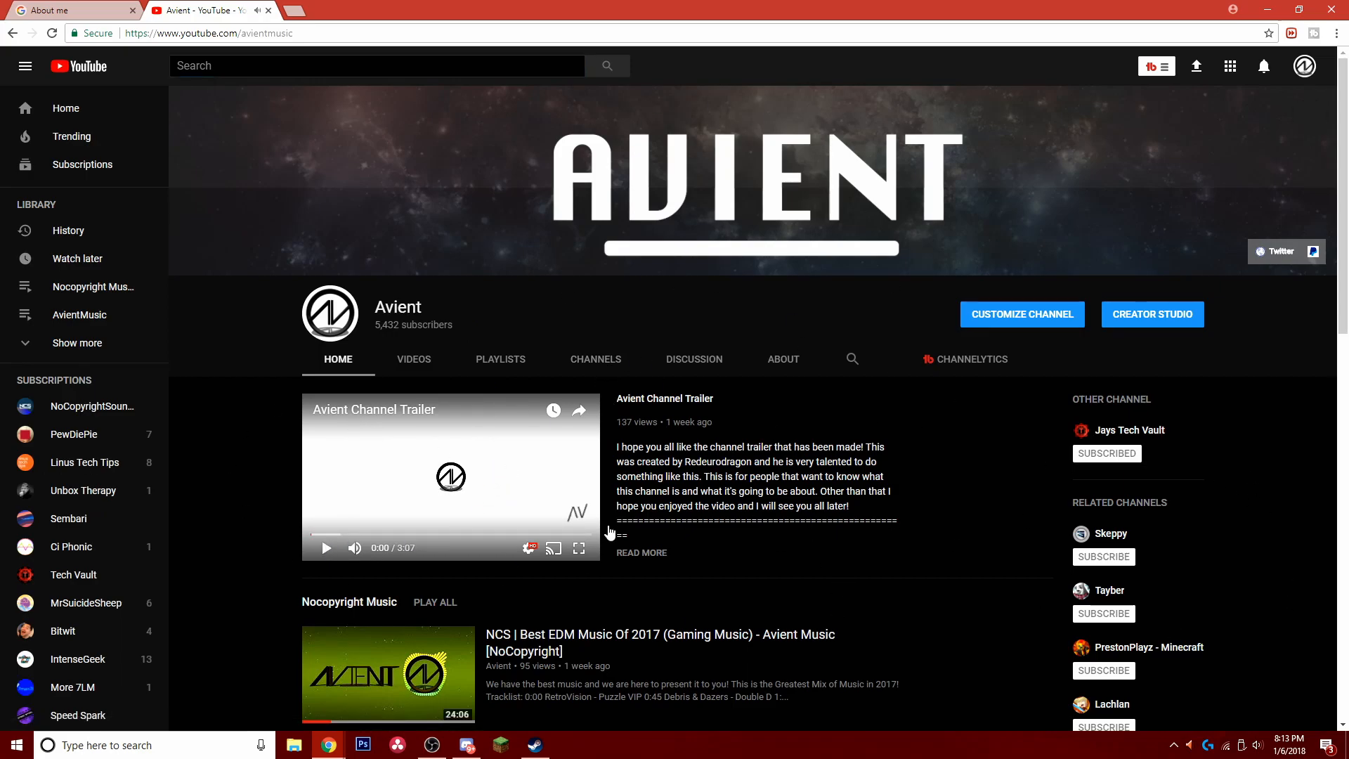